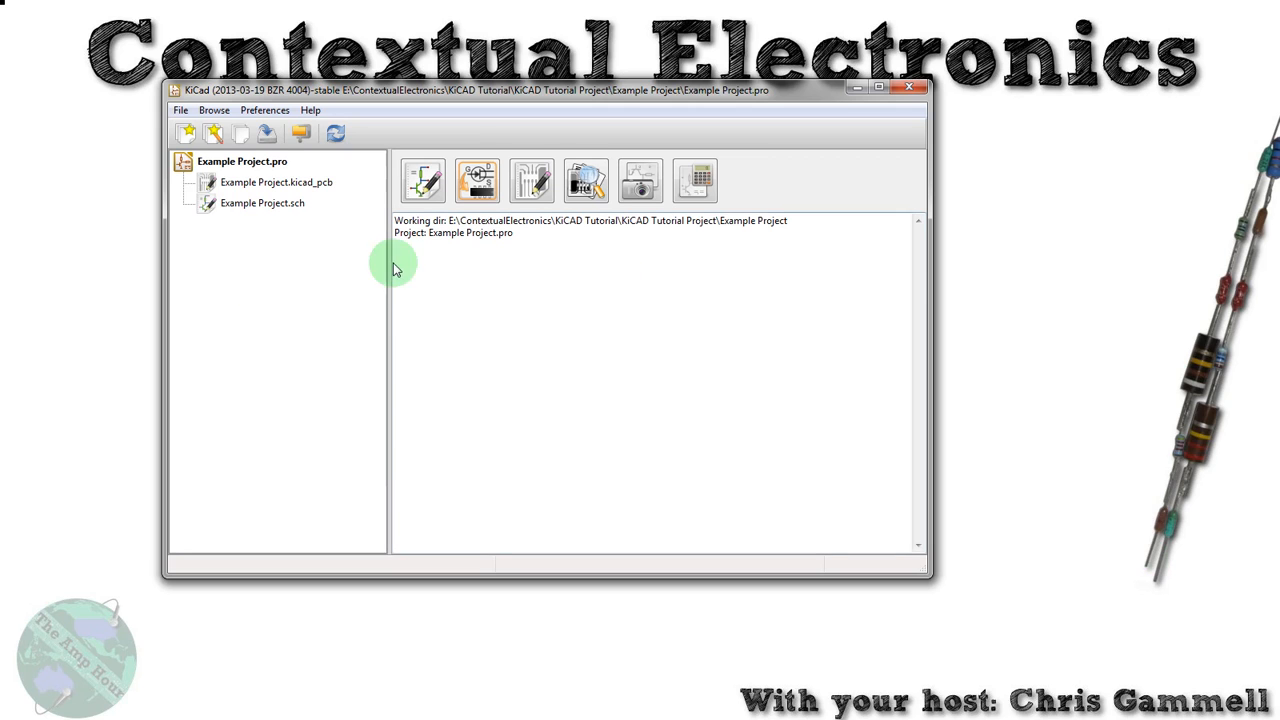
{"action": "mouse_move", "coordinate": [532, 180]}
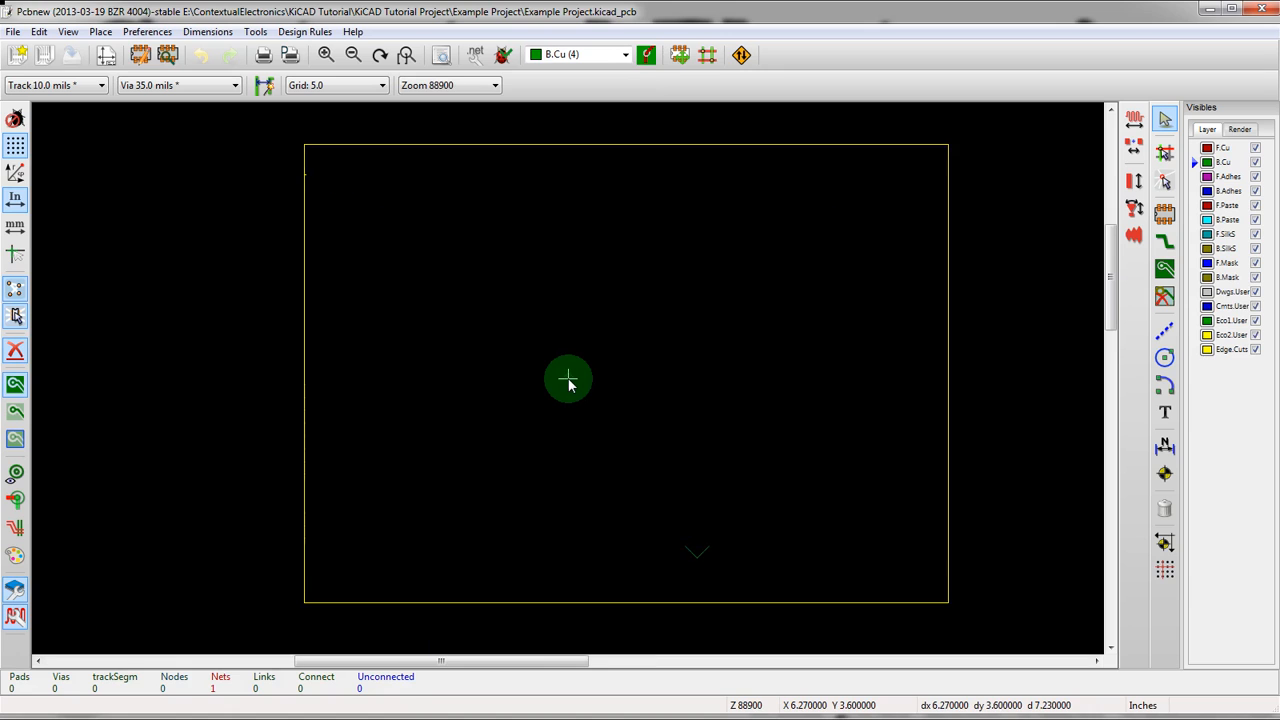
{"action": "mouse_move", "coordinate": [155, 60]}
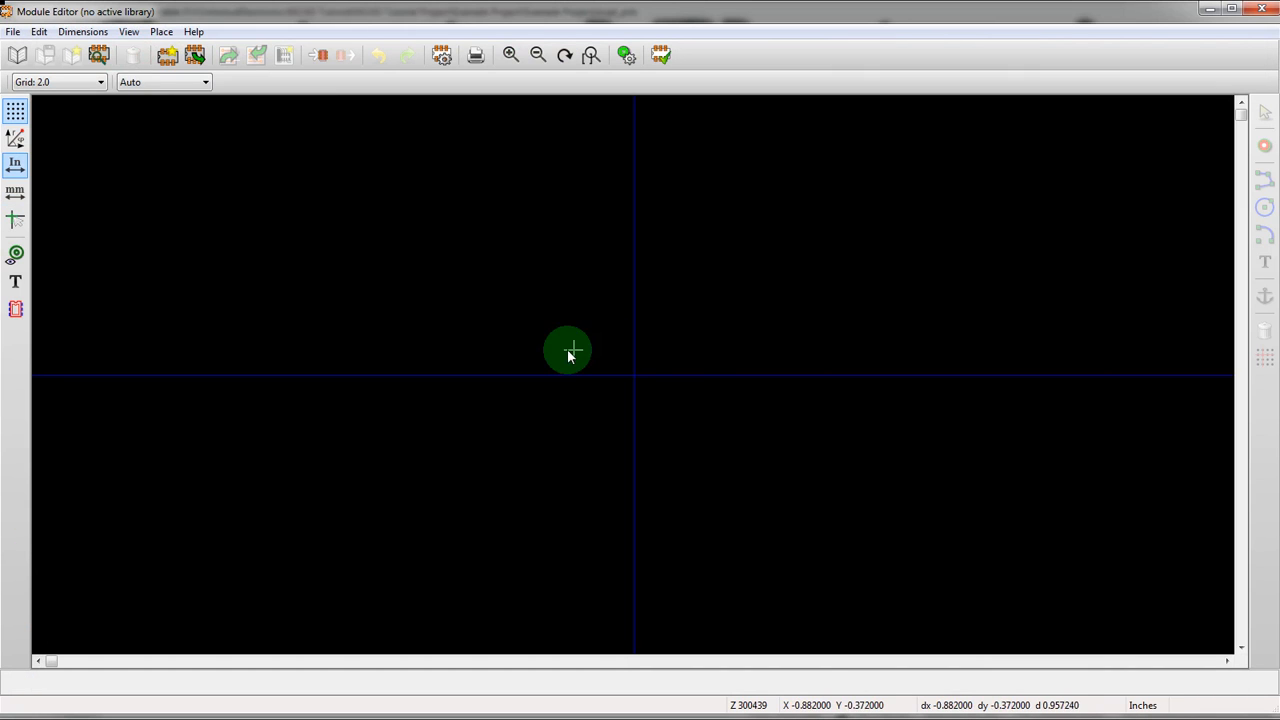
{"action": "mouse_move", "coordinate": [470, 300]}
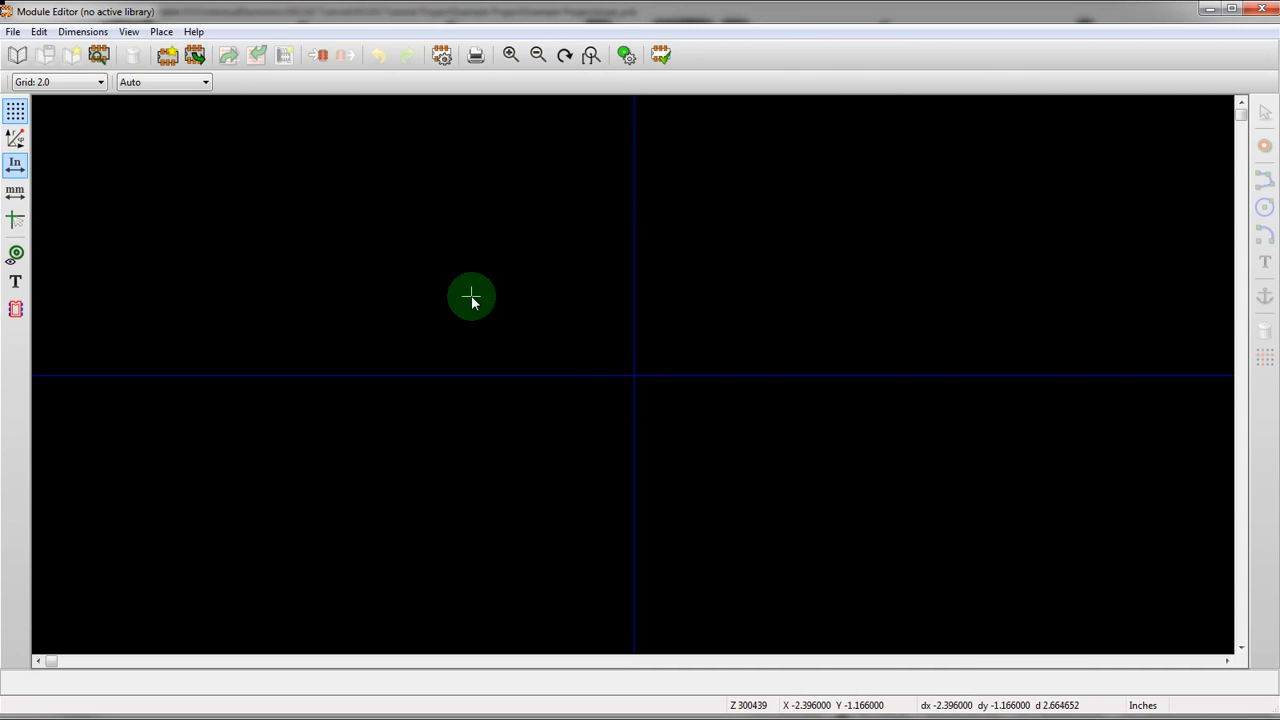
Step: Make TAH Promo Board\DIN the active library and create a footprint named NewLayer
{"action": "left_click", "coordinate": [18, 55]}
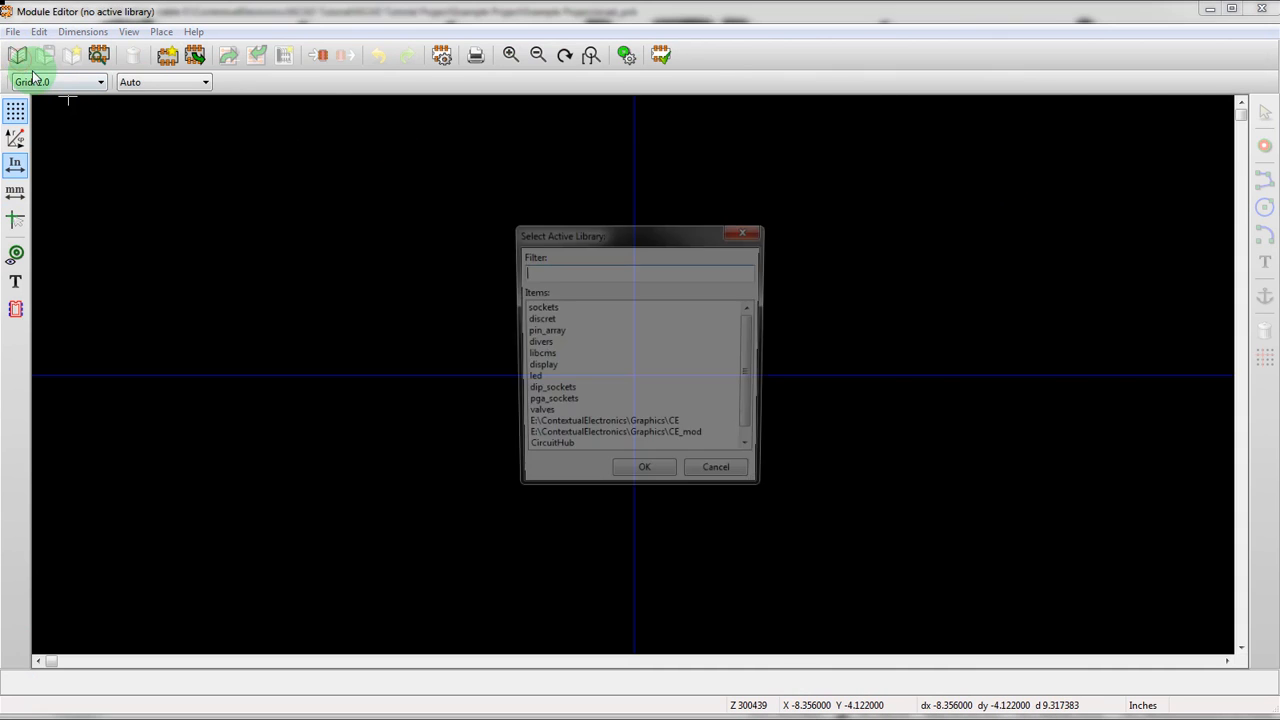
{"action": "scroll", "scroll_direction": "down", "scroll_amount": 3}
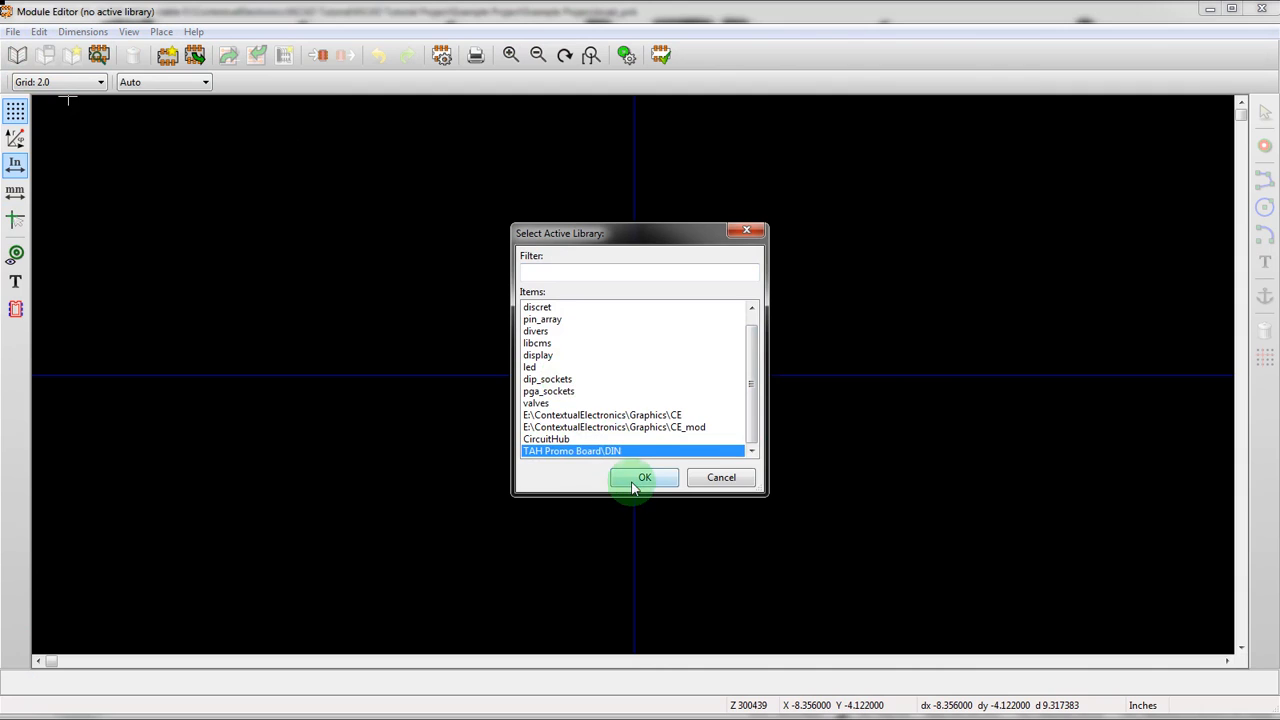
{"action": "left_click", "coordinate": [644, 477]}
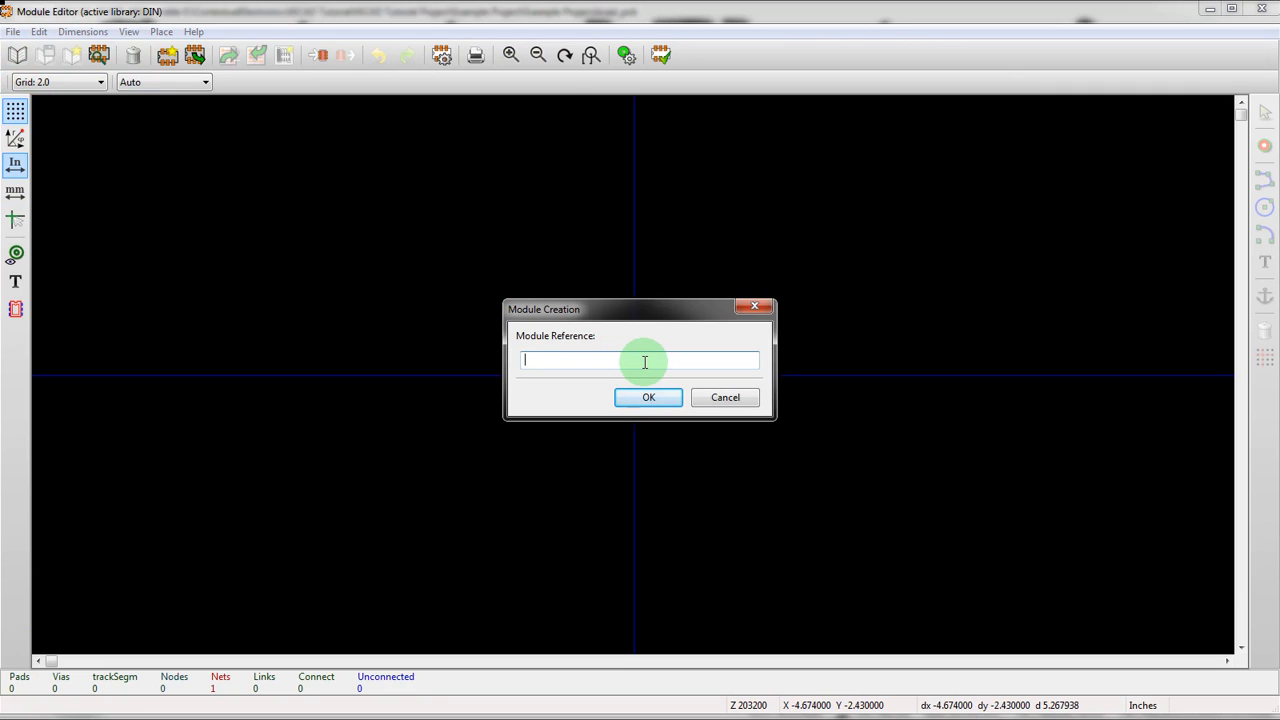
{"action": "left_click", "coordinate": [648, 397]}
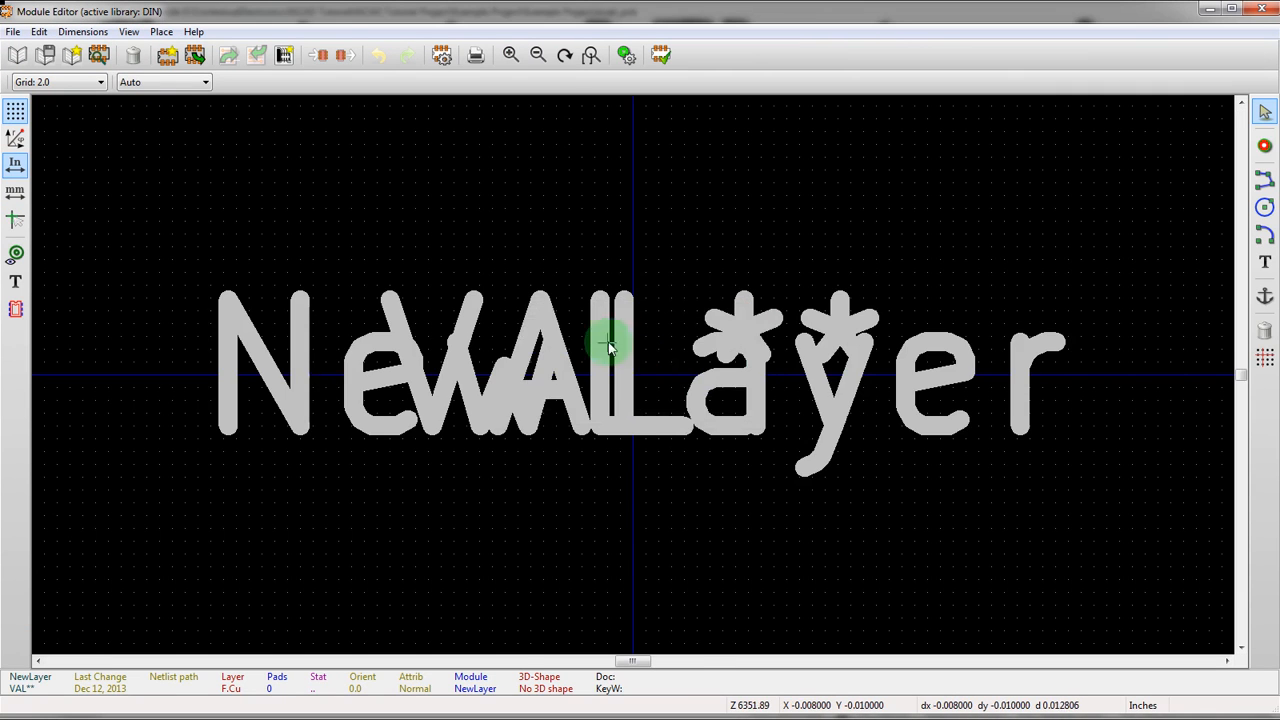
Step: Pick the VAL** value text out of the overlapping reference and value
{"action": "left_click", "coordinate": [608, 345]}
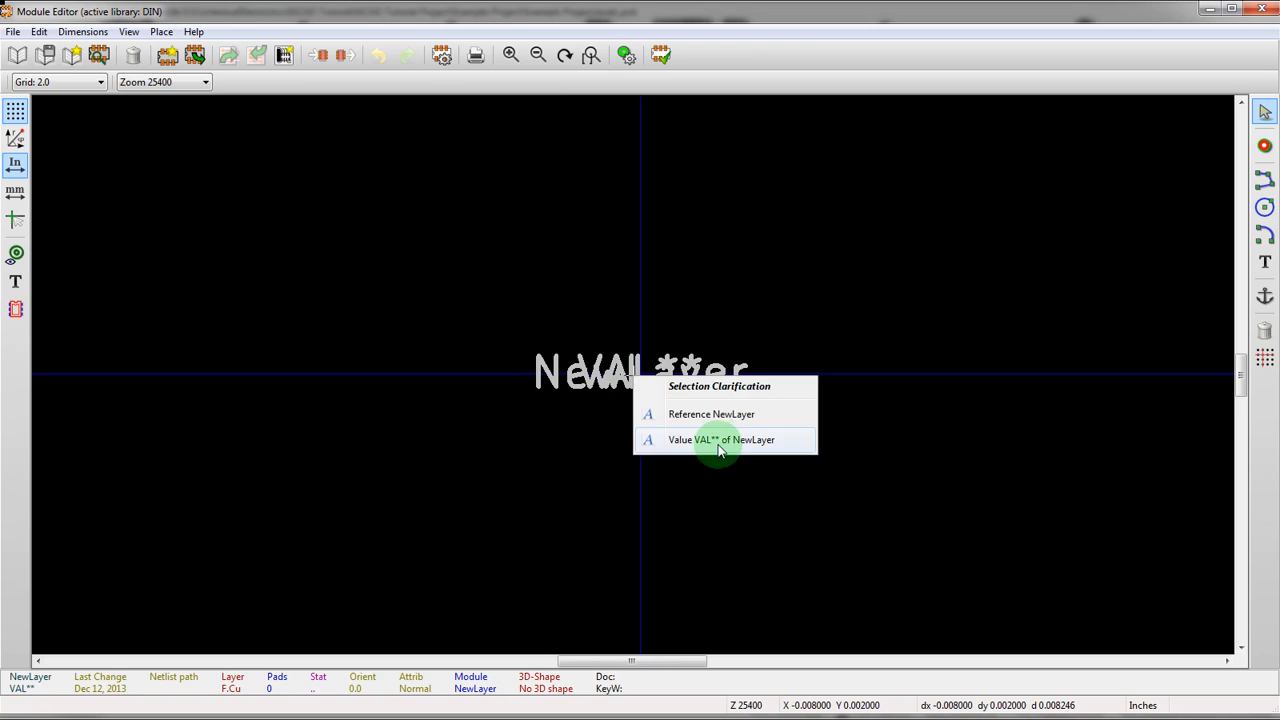
{"action": "left_click", "coordinate": [720, 440]}
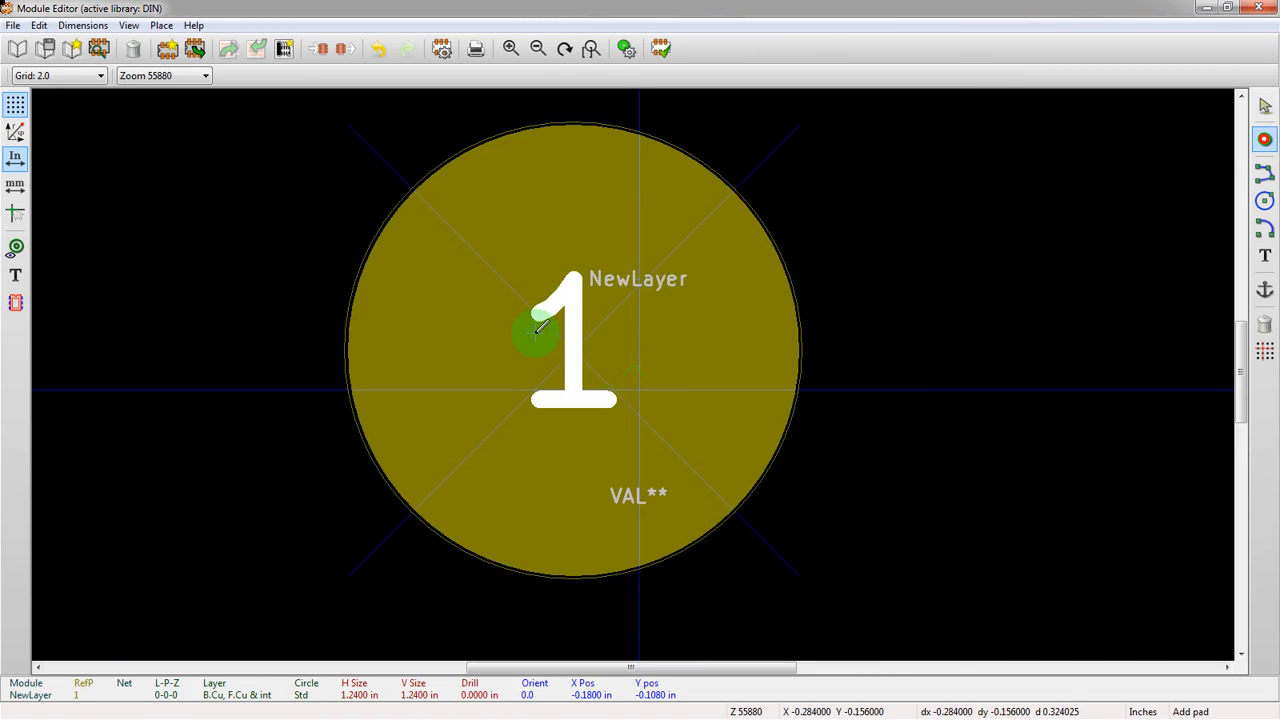
Step: Make pad 1 circular with a 0.036 in drill and 0.72 in size
{"action": "double_click", "coordinate": [535, 335]}
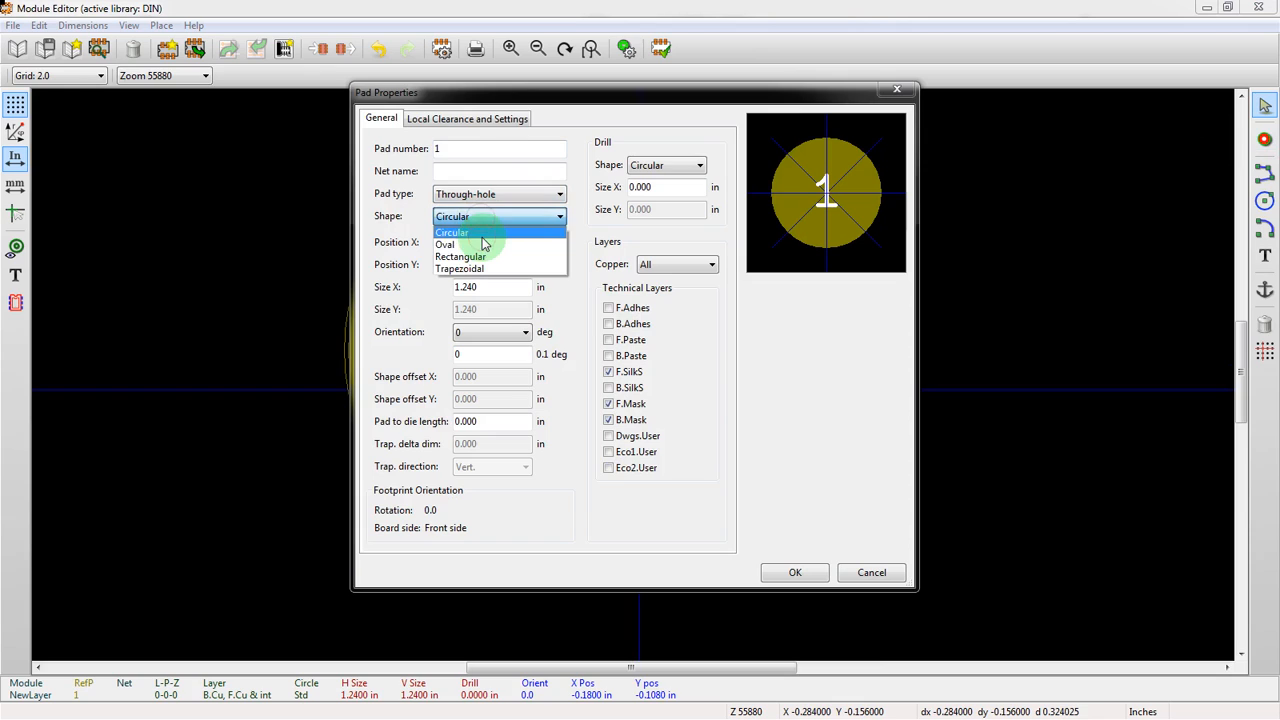
{"action": "left_click", "coordinate": [452, 232]}
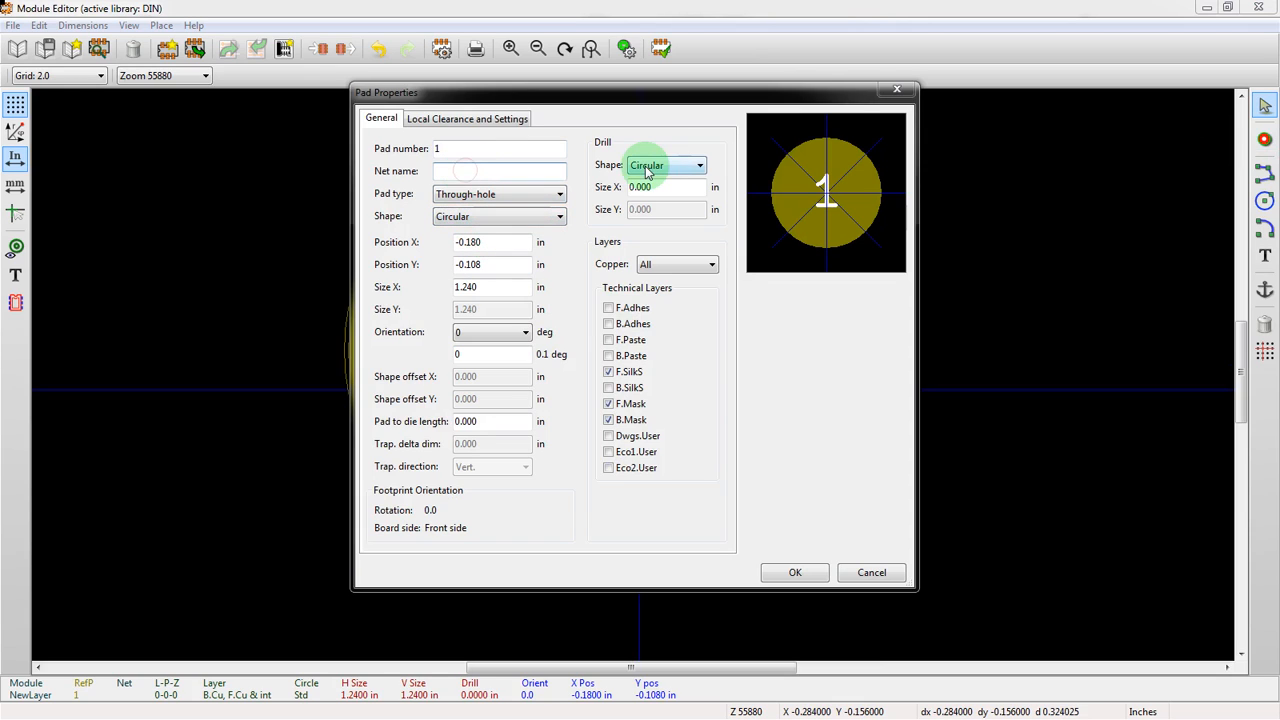
{"action": "left_click", "coordinate": [665, 187]}
{"action": "type", "text": "0.036"}
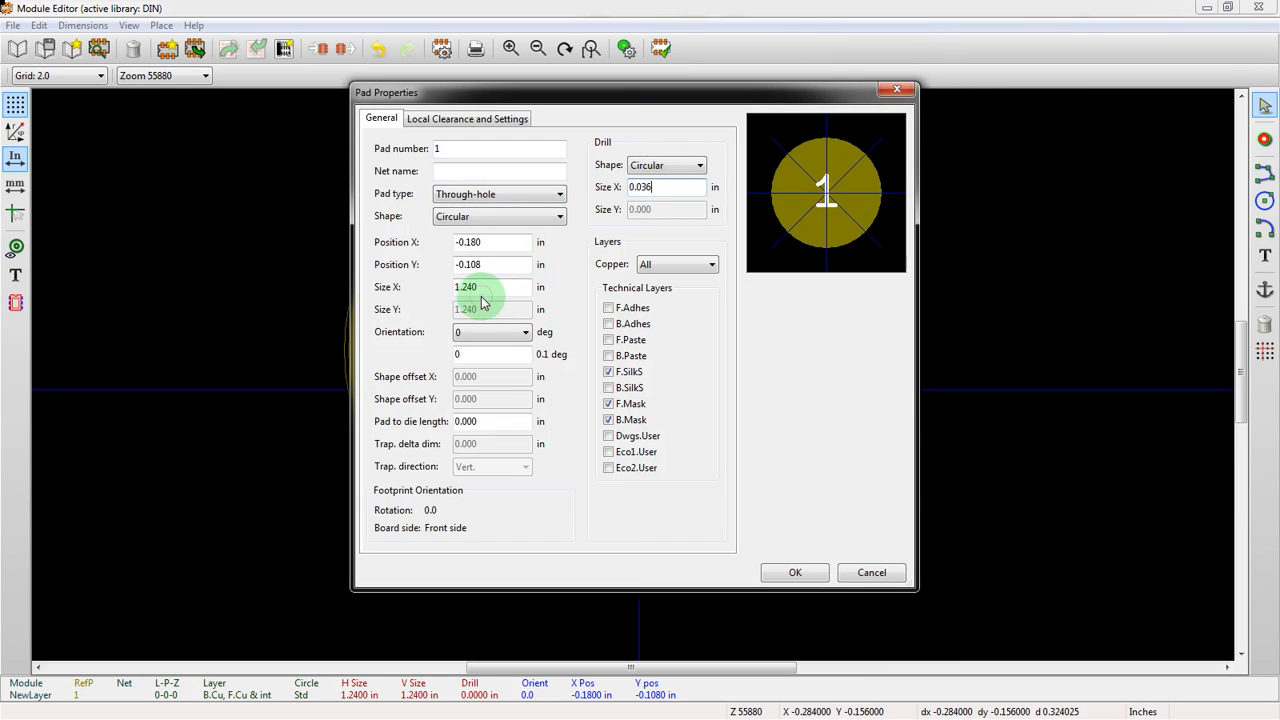
{"action": "triple_click", "coordinate": [490, 287]}
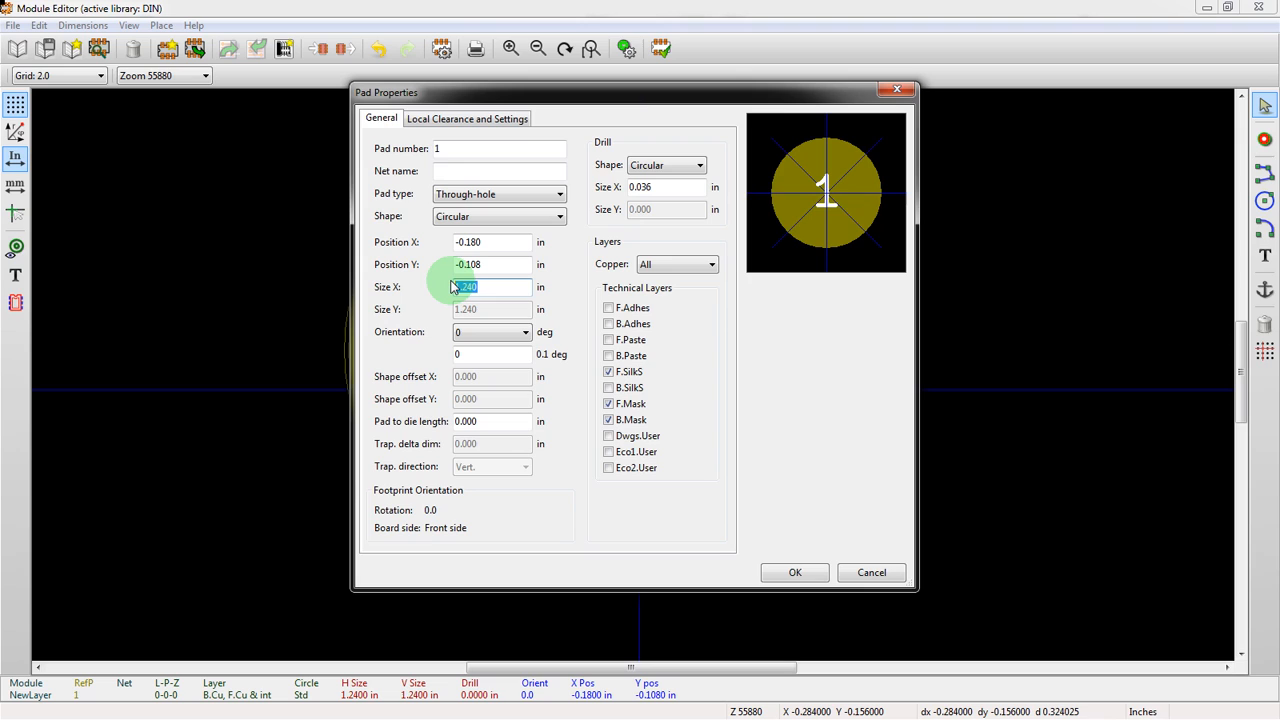
{"action": "type", "text": "0.7"}
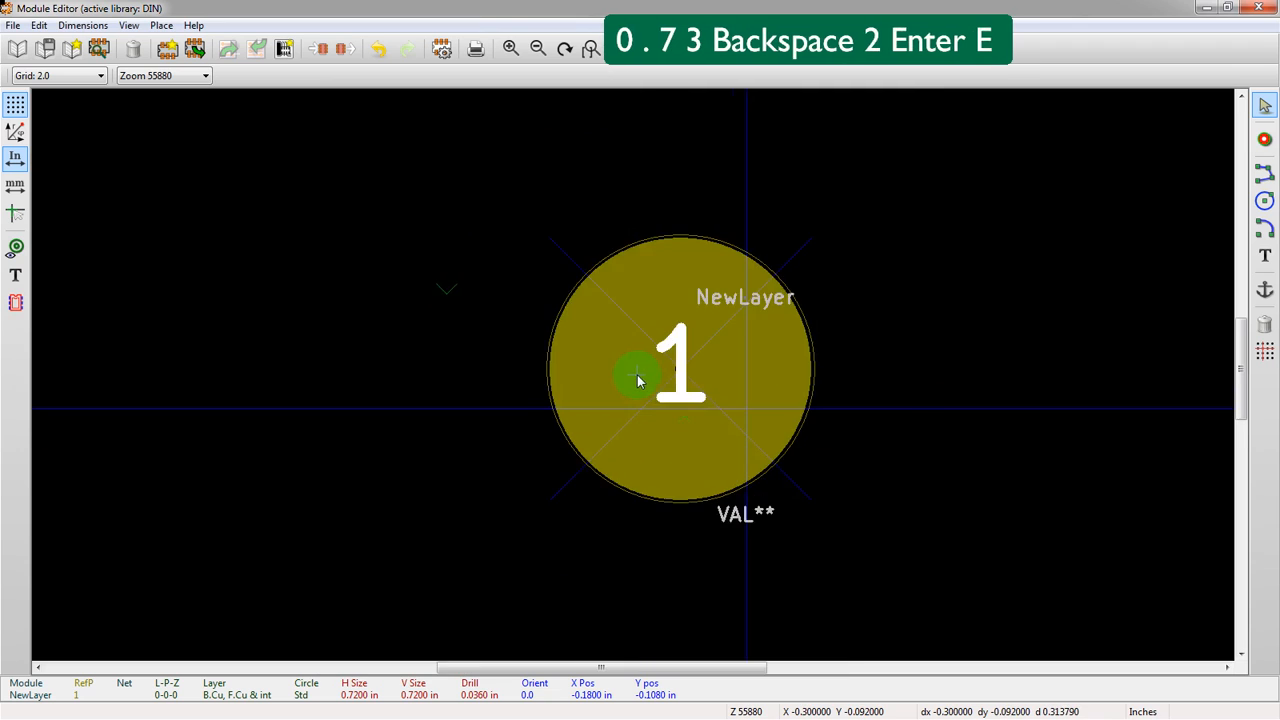
{"action": "double_click", "coordinate": [638, 378]}
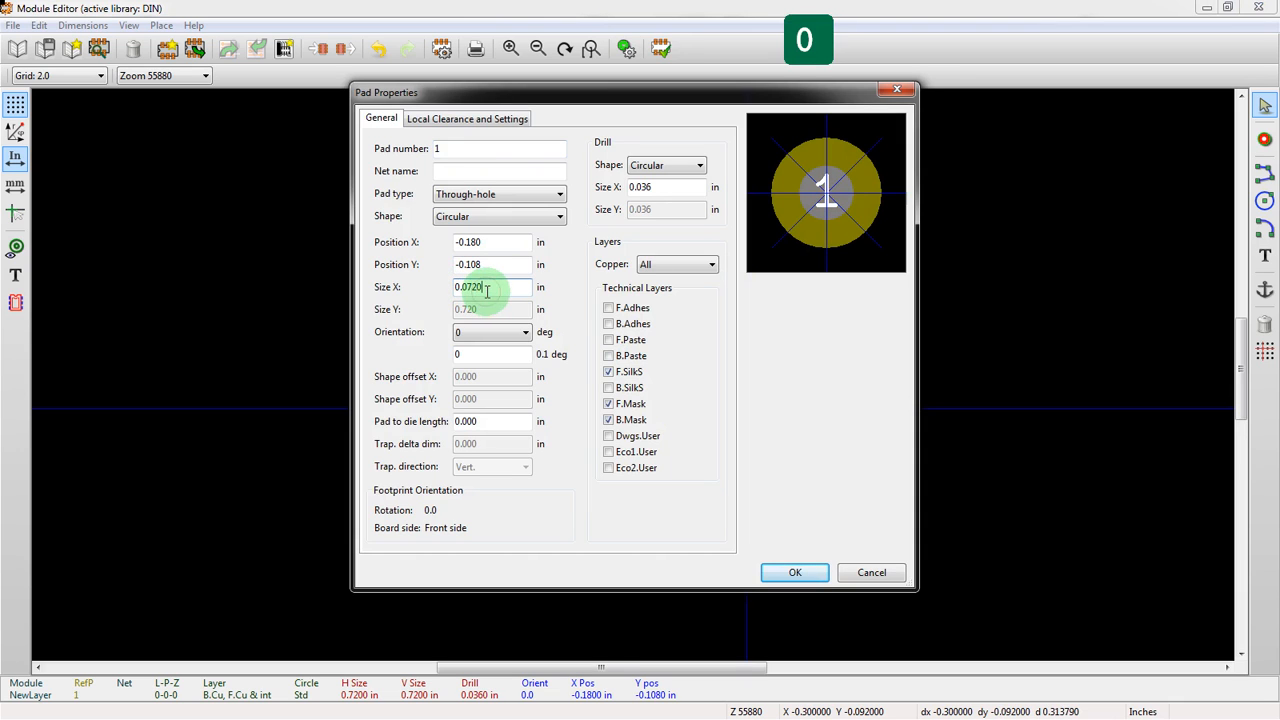
{"action": "left_click", "coordinate": [794, 572]}
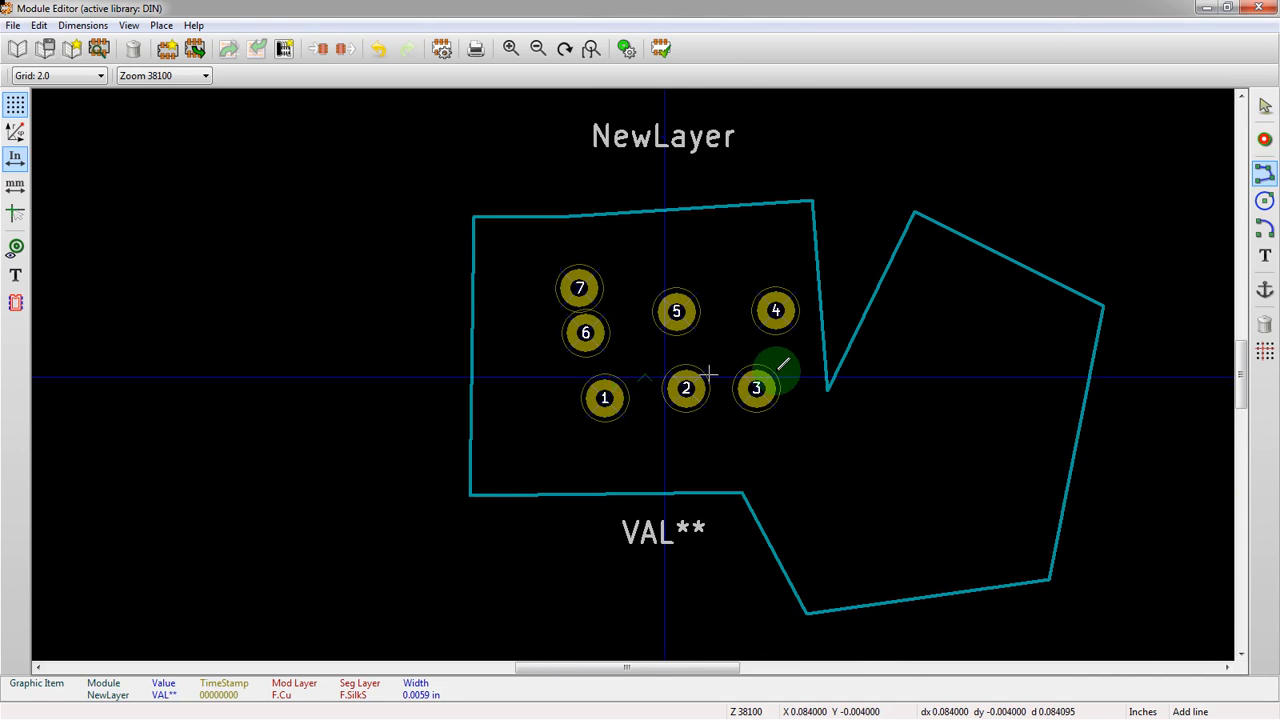
{"action": "scroll", "scroll_direction": "down", "scroll_amount": 3}
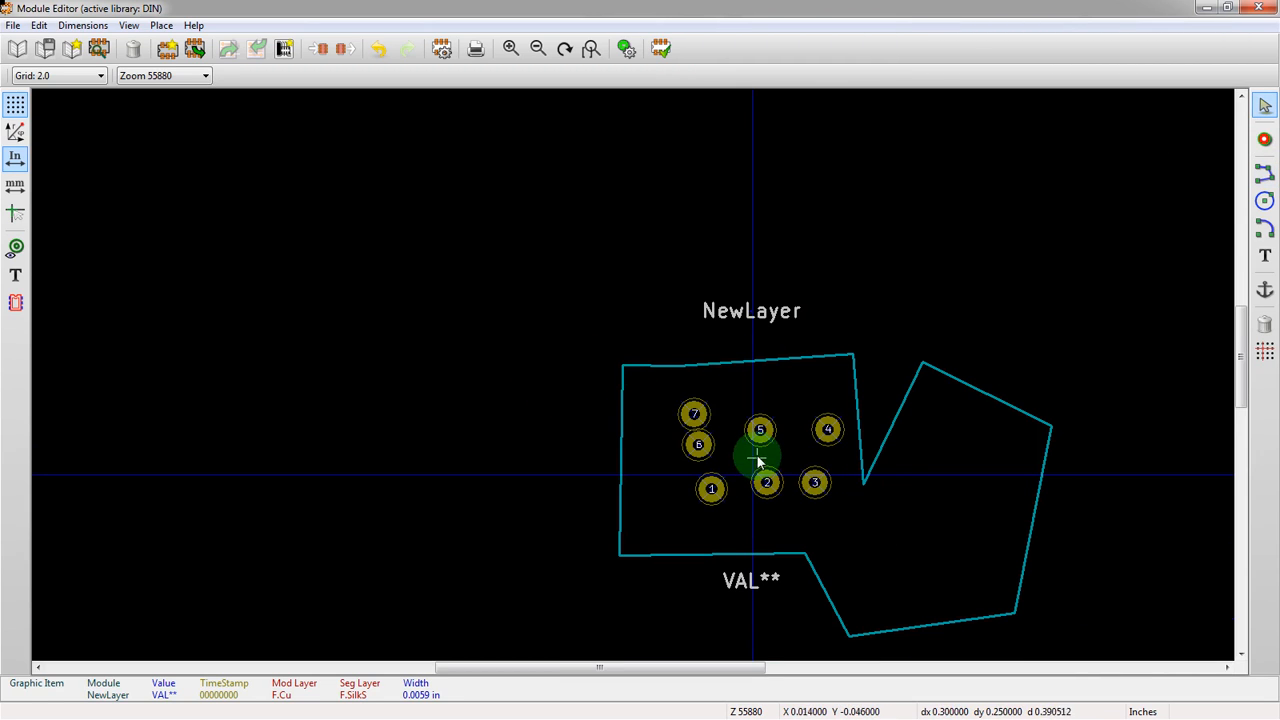
{"action": "mouse_move", "coordinate": [757, 472]}
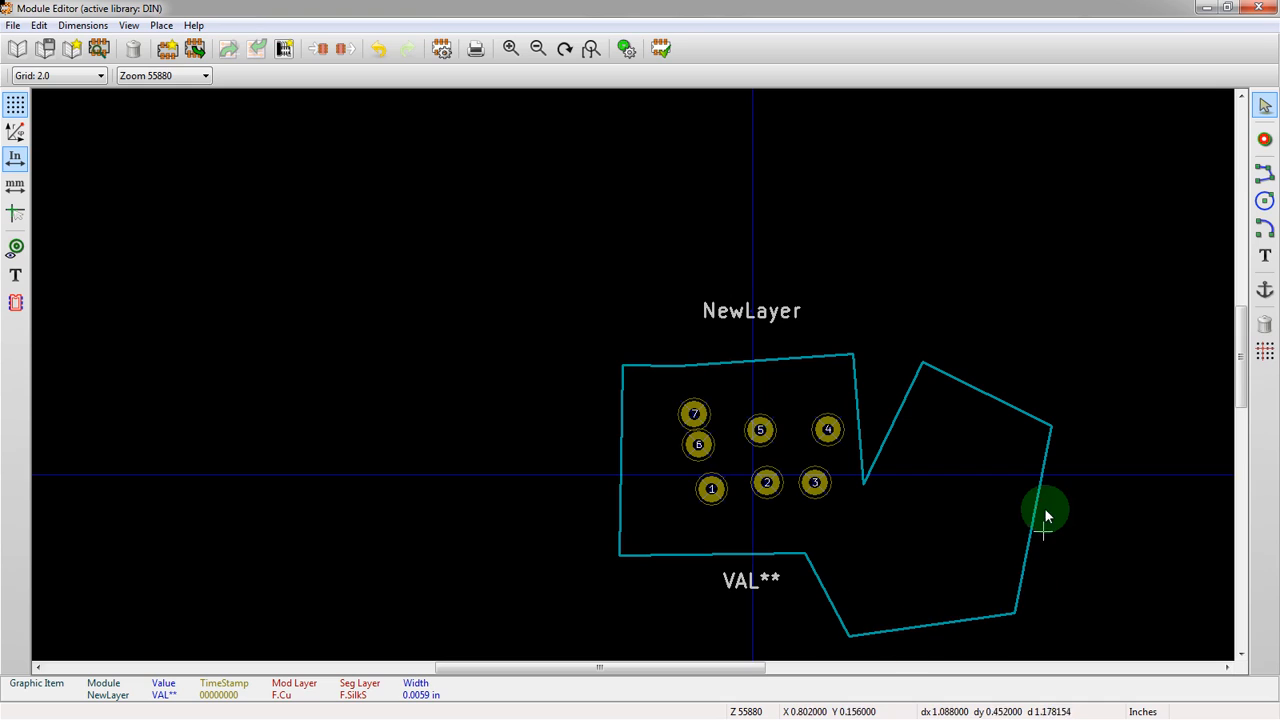
{"action": "mouse_move", "coordinate": [1043, 495]}
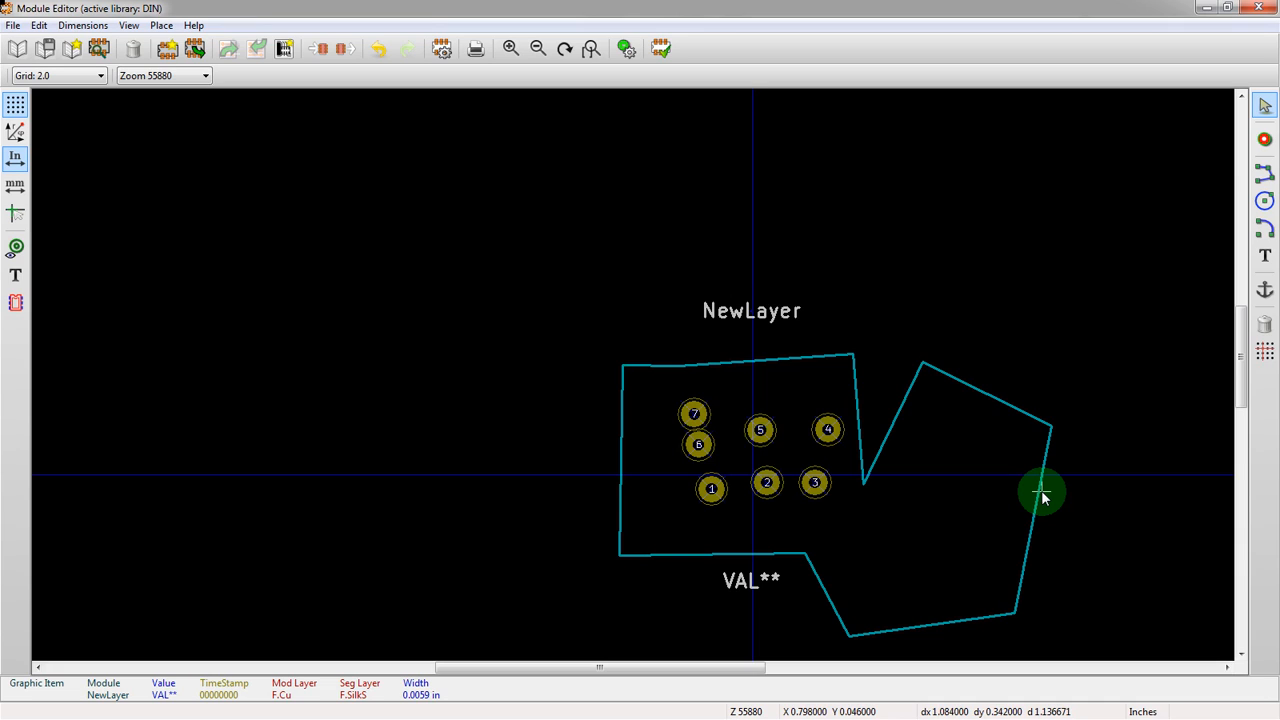
{"action": "mouse_move", "coordinate": [838, 322]}
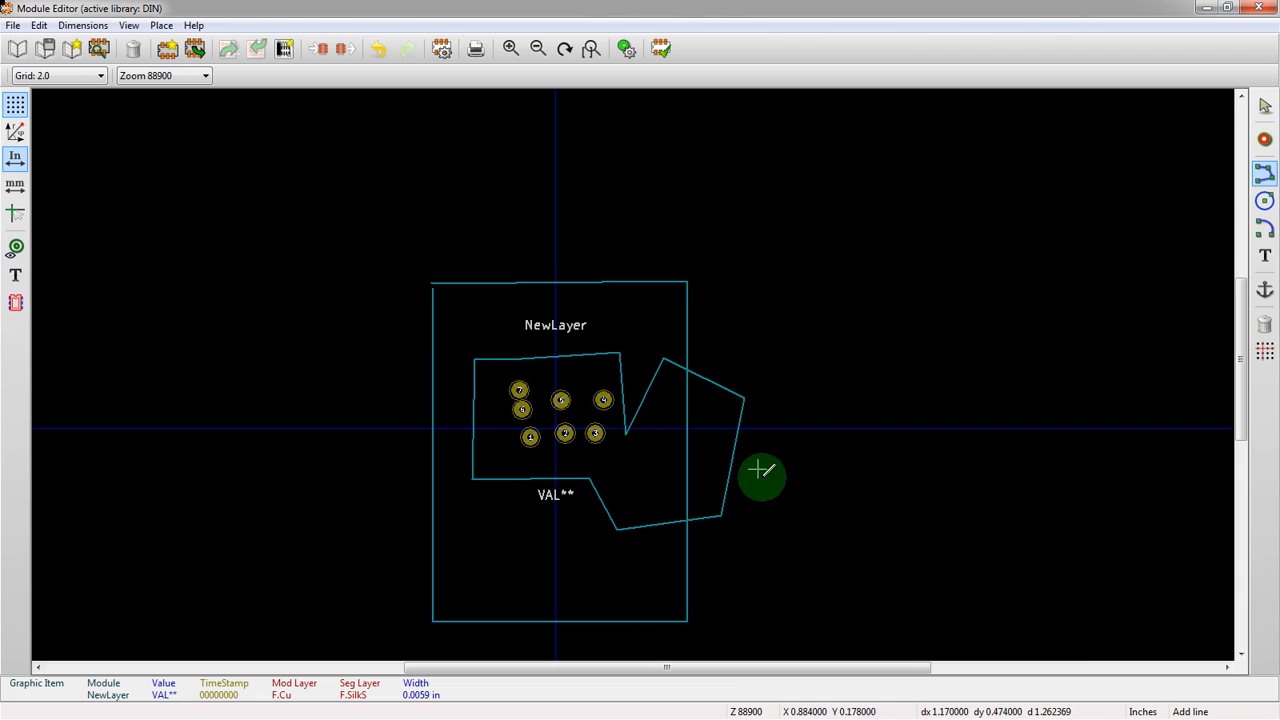
{"action": "mouse_move", "coordinate": [748, 457]}
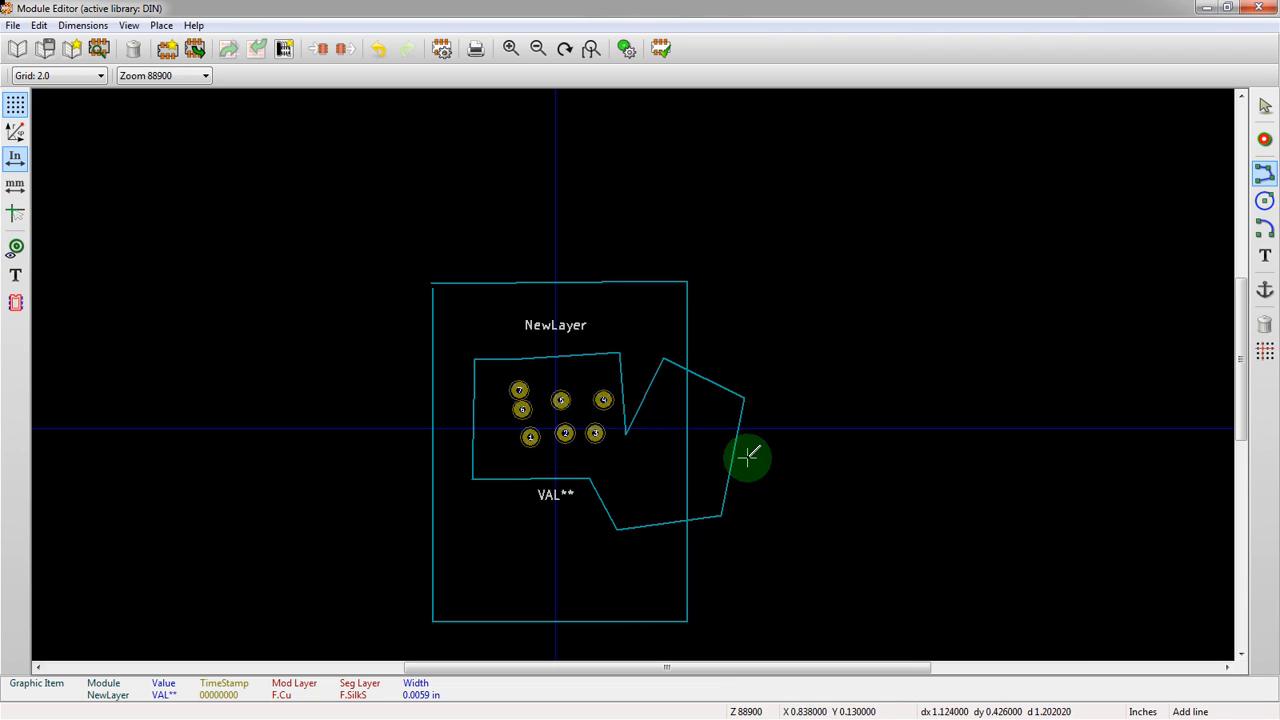
{"action": "mouse_move", "coordinate": [735, 408]}
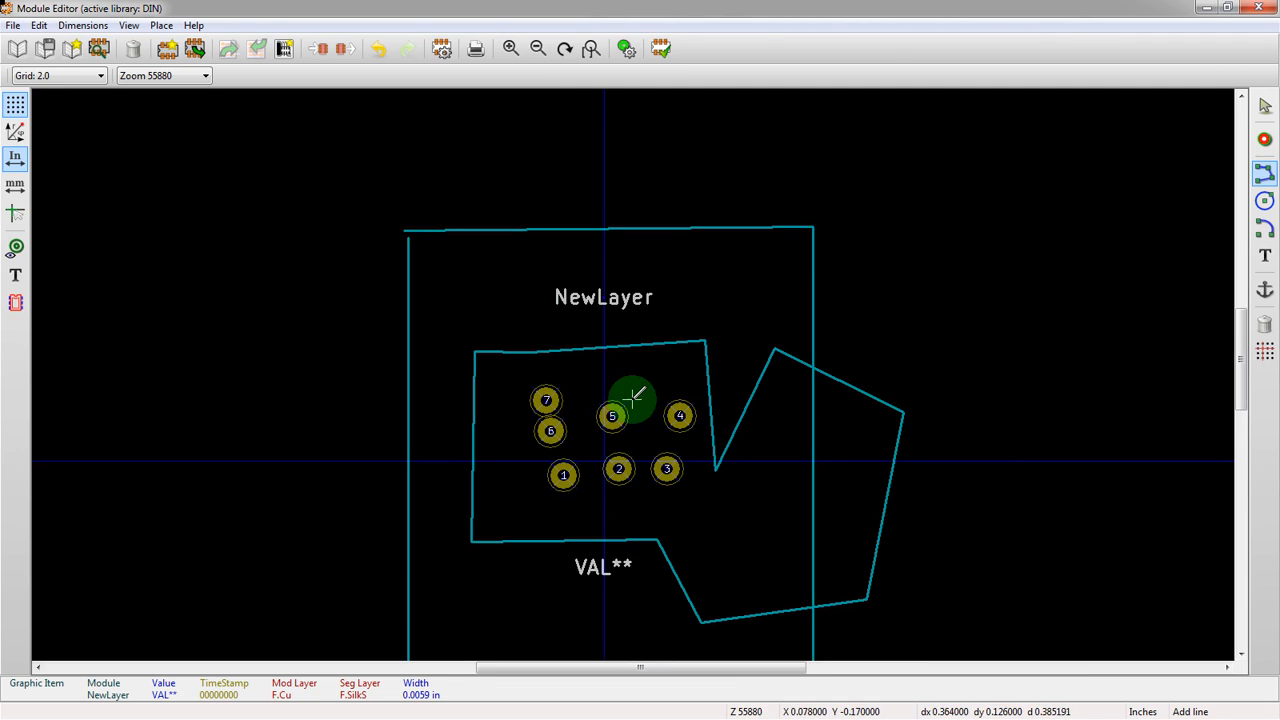
{"action": "key", "text": "ctrl+z"}
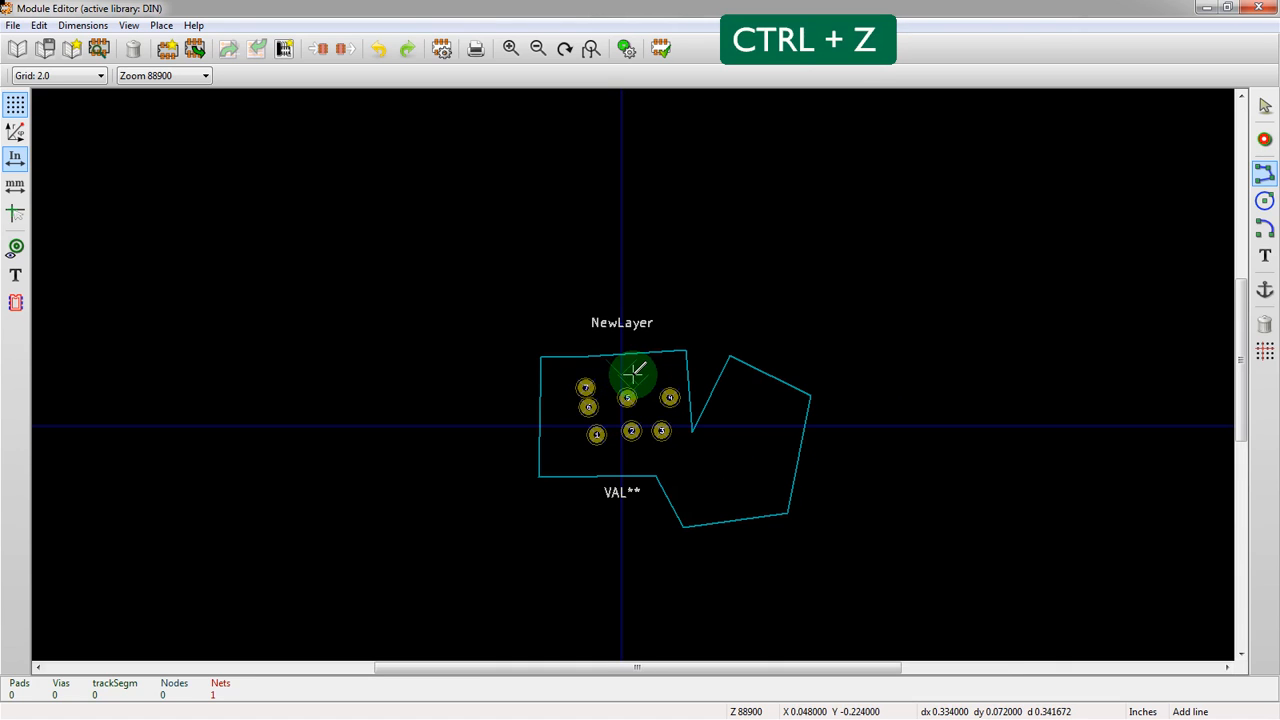
{"action": "key", "text": "ctrl+z"}
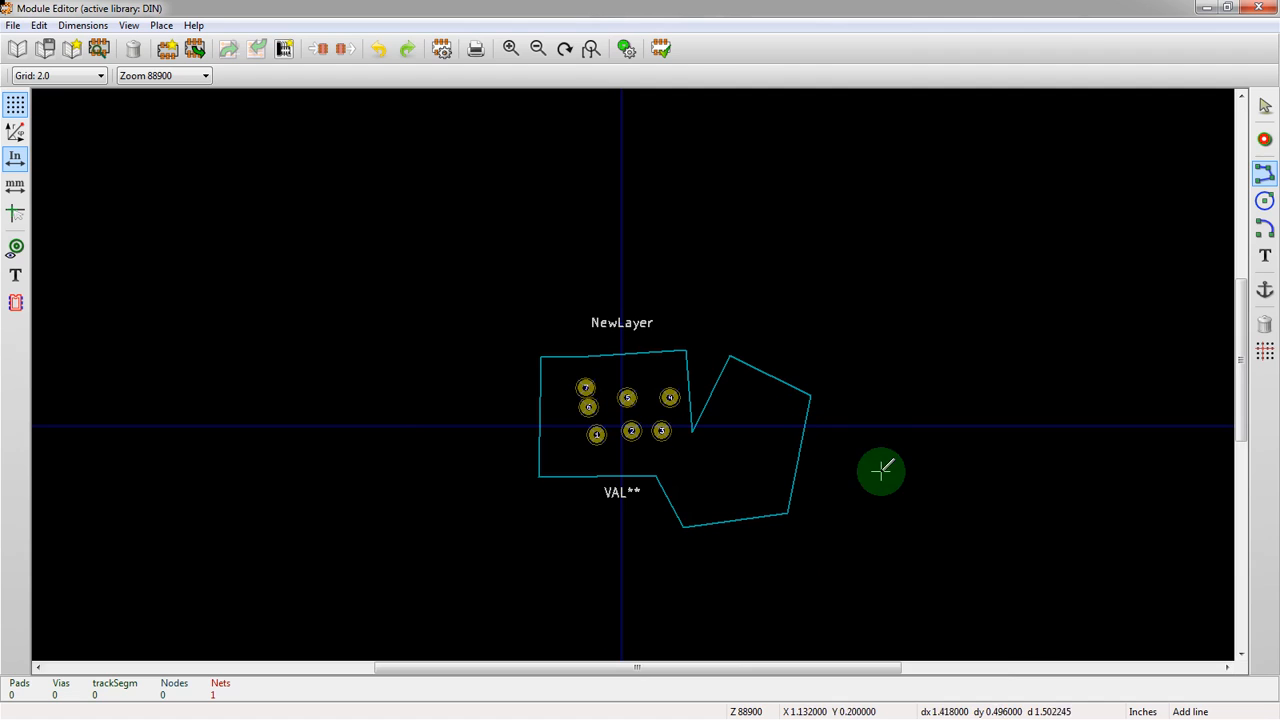
{"action": "mouse_move", "coordinate": [1013, 485]}
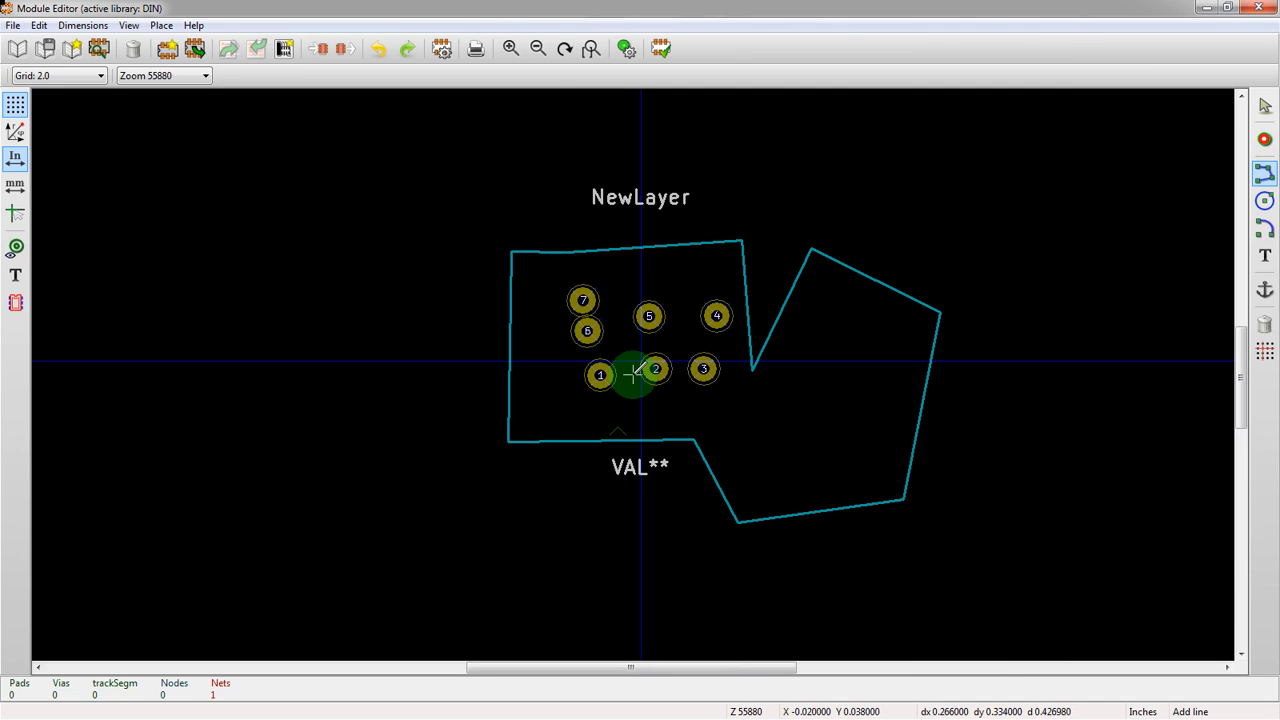
{"action": "key", "text": "Escape"}
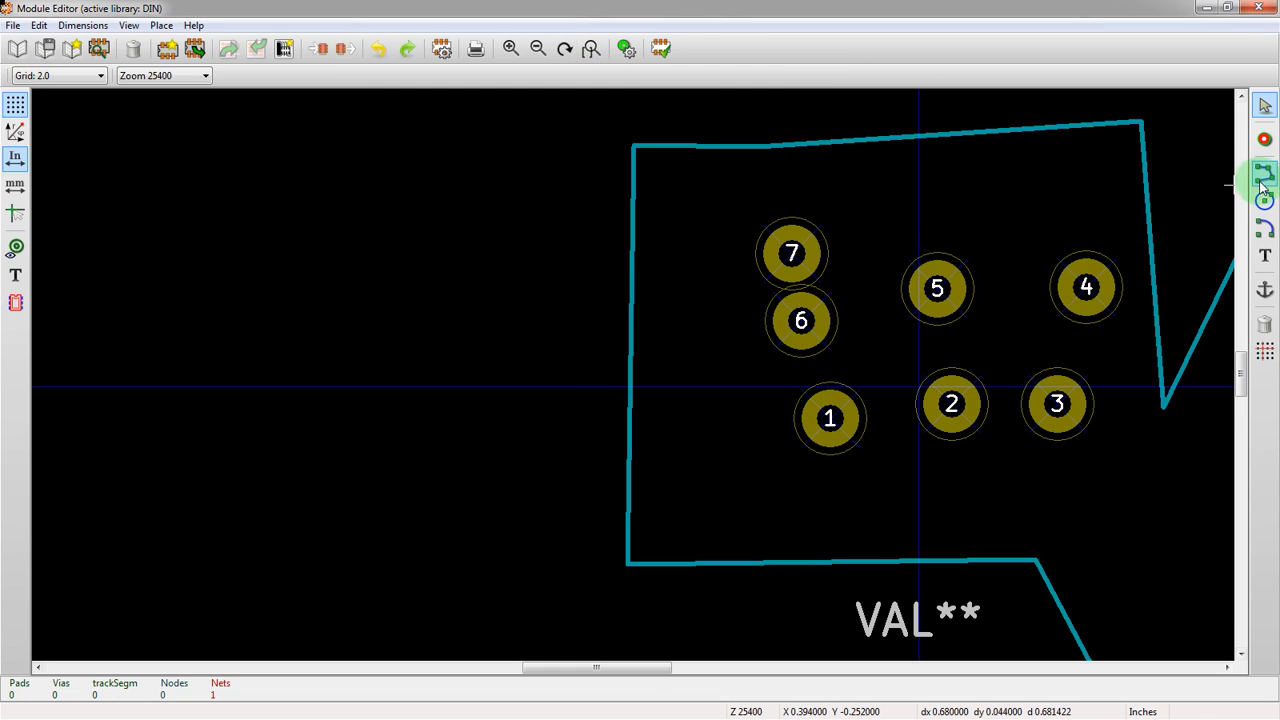
{"action": "left_click", "coordinate": [1264, 200]}
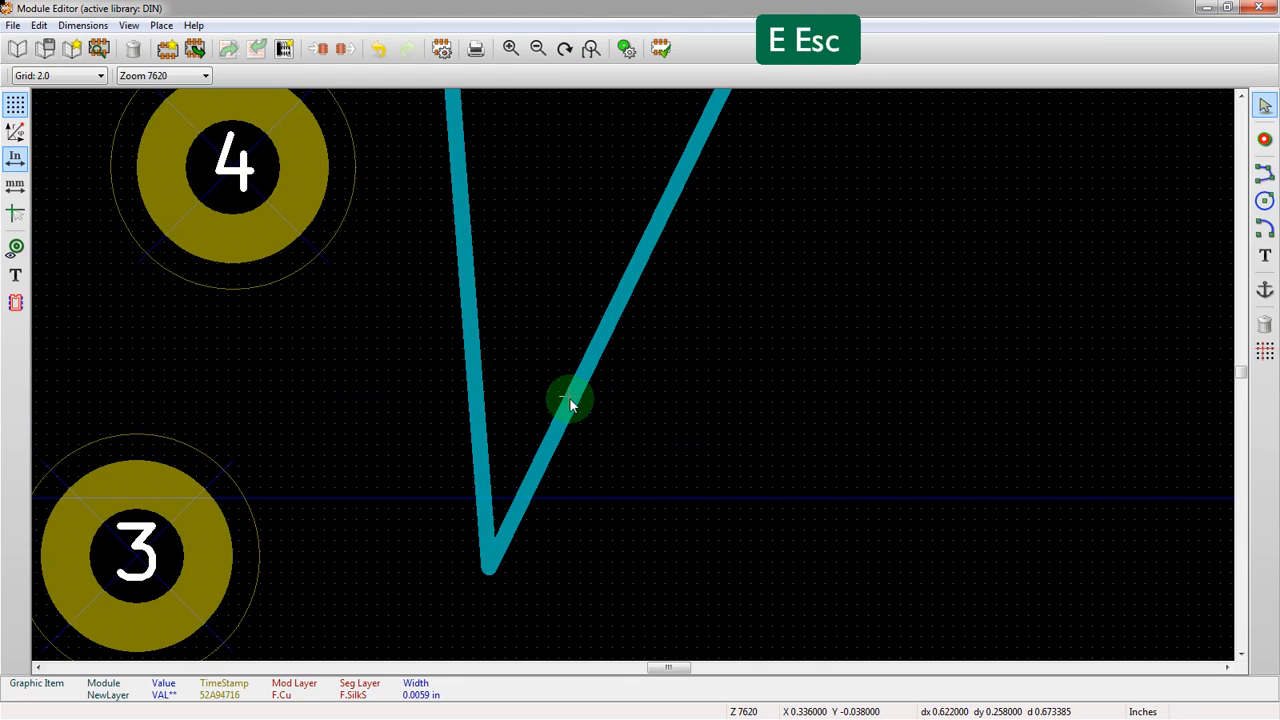
{"action": "right_click", "coordinate": [570, 400]}
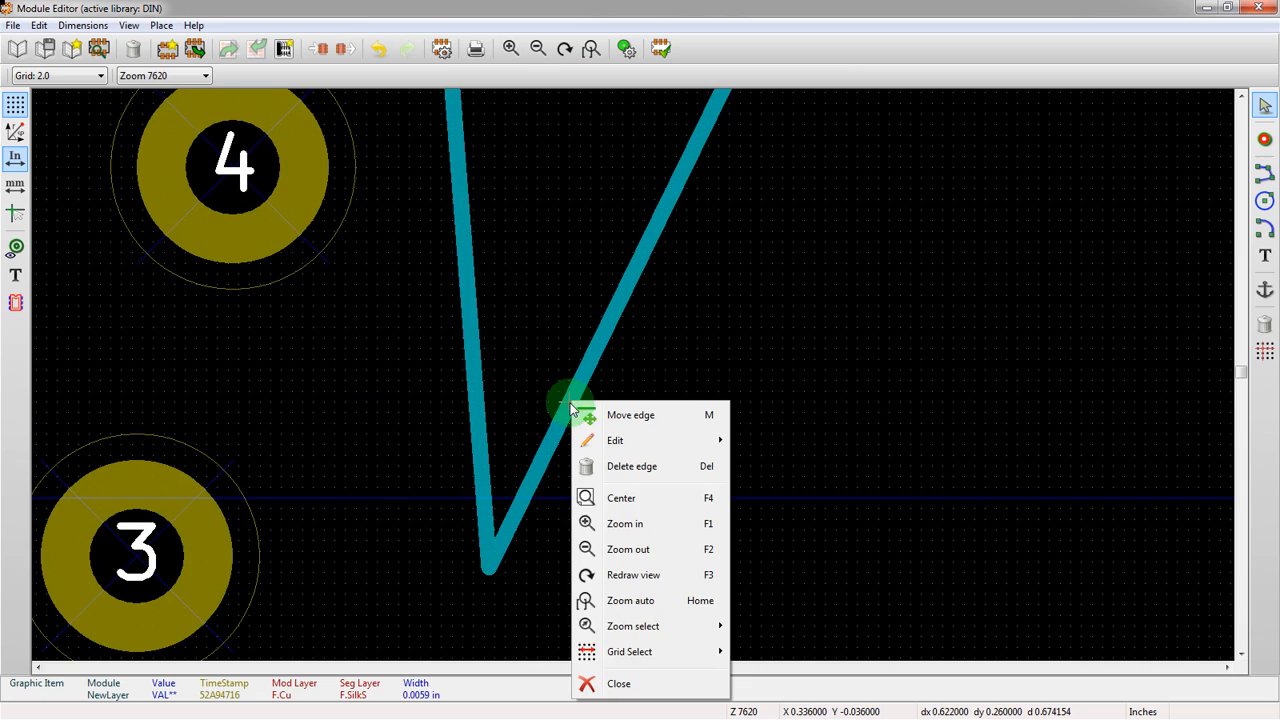
{"action": "key", "text": "Escape"}
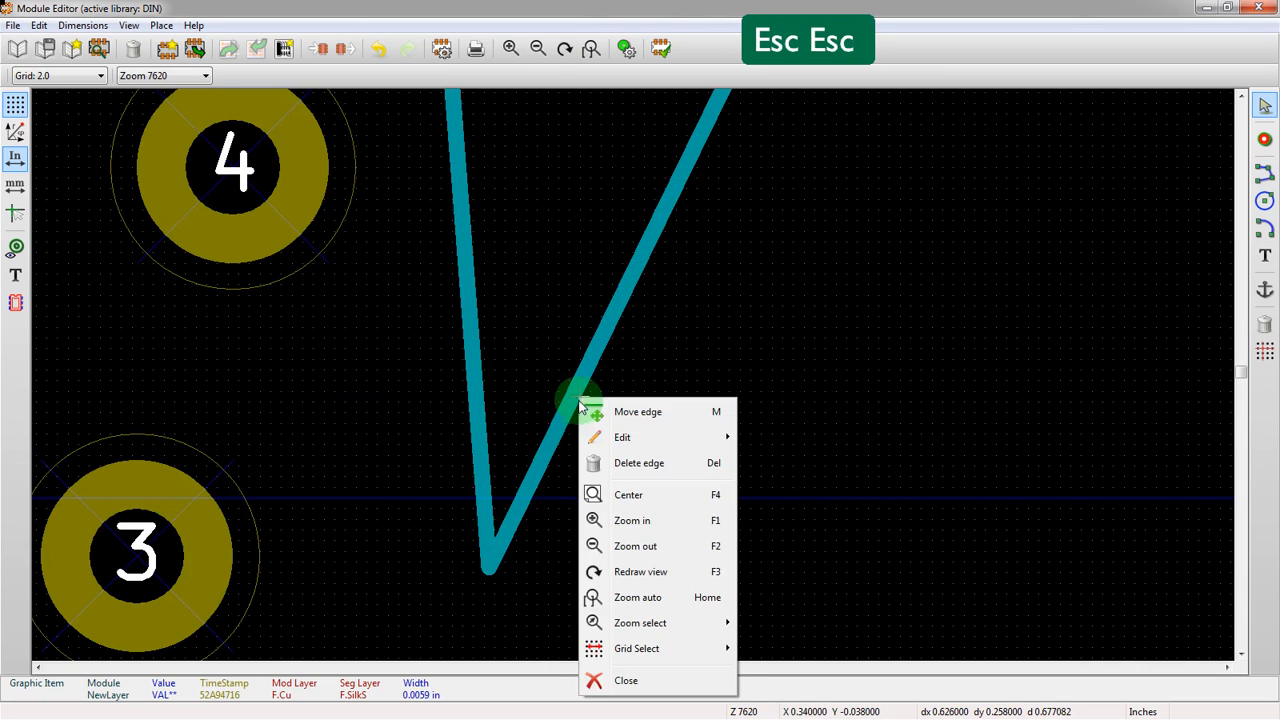
{"action": "right_click", "coordinate": [230, 168]}
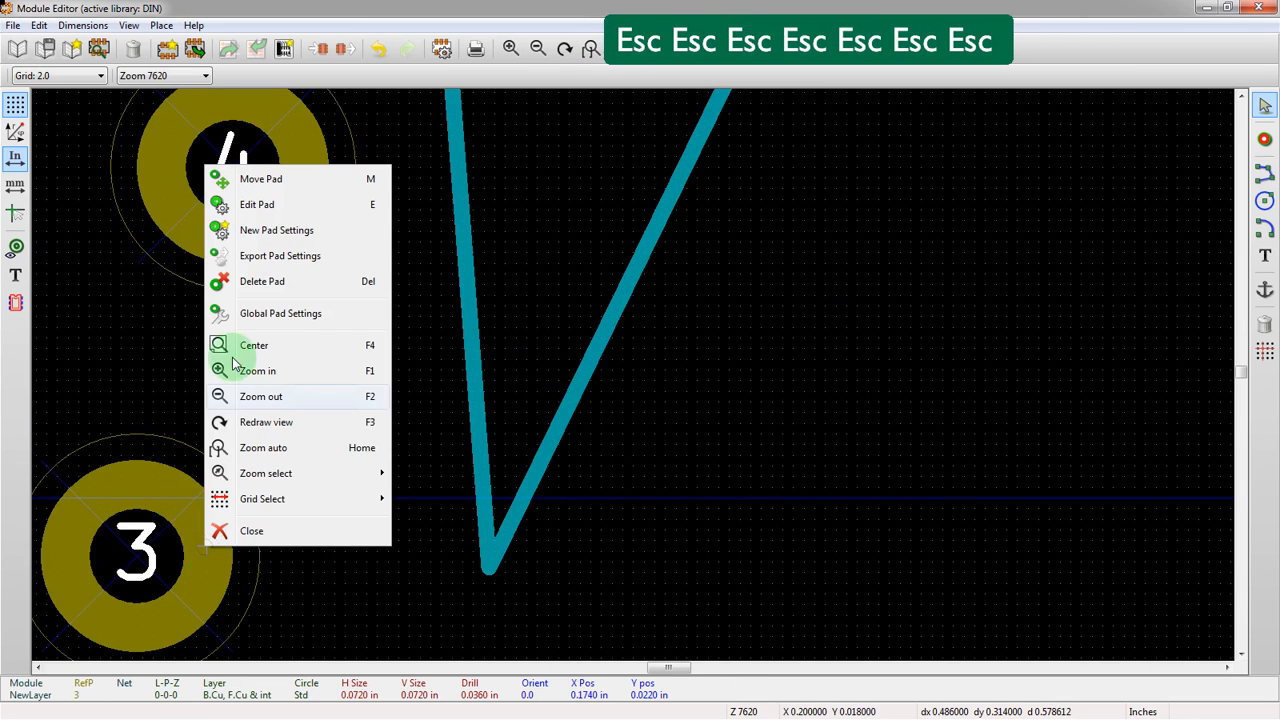
{"action": "mouse_move", "coordinate": [230, 248]}
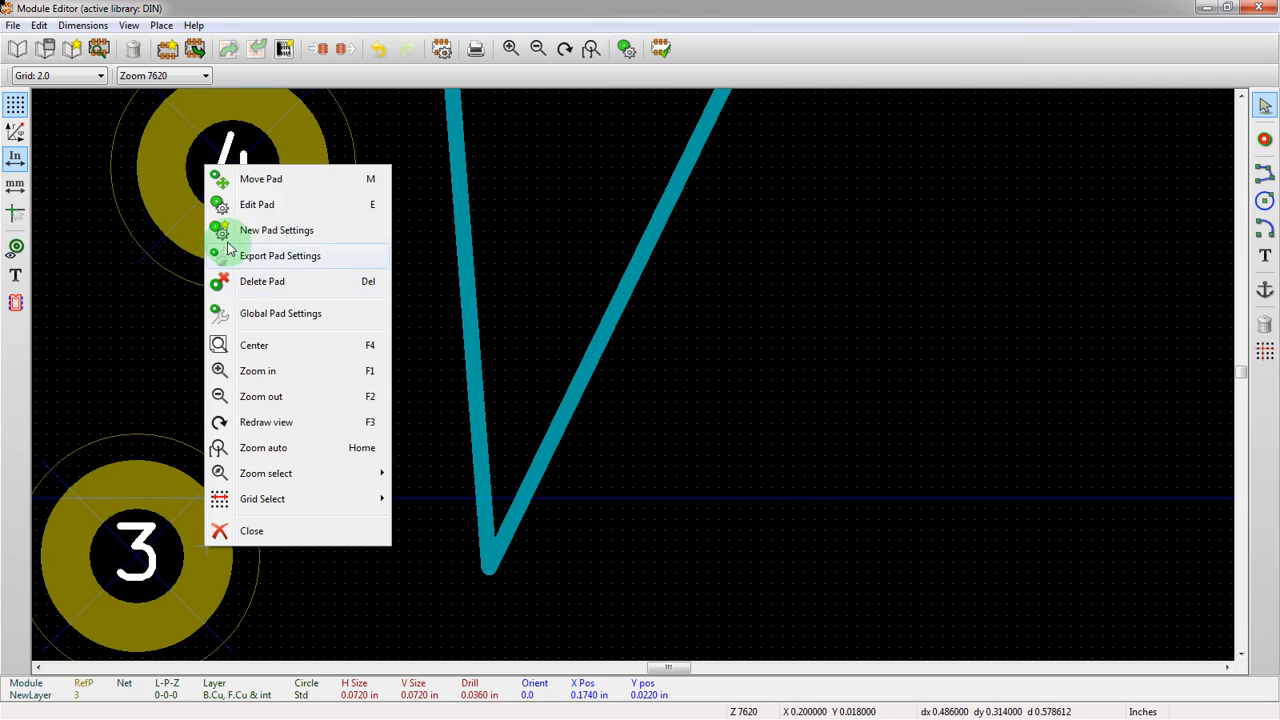
{"action": "key", "text": "Escape"}
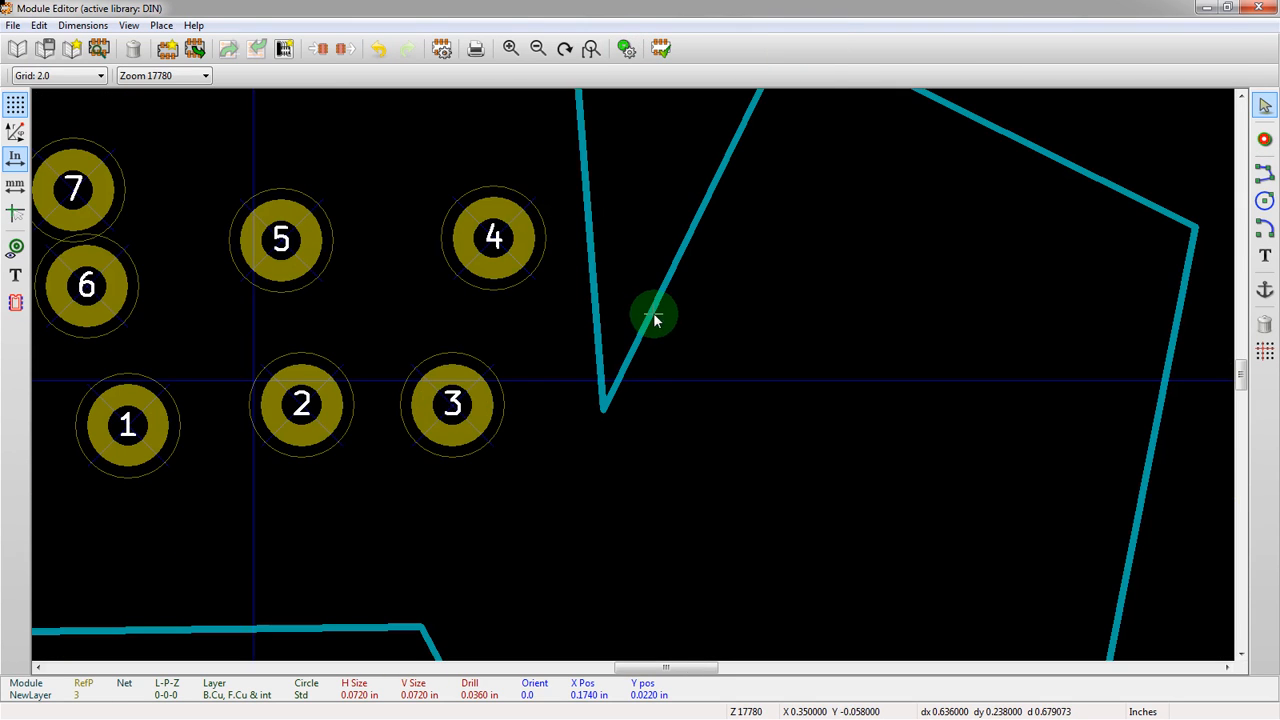
Step: Move the diagonal outline edge from F.SilkS to the Eco1.User layer
{"action": "right_click", "coordinate": [655, 315]}
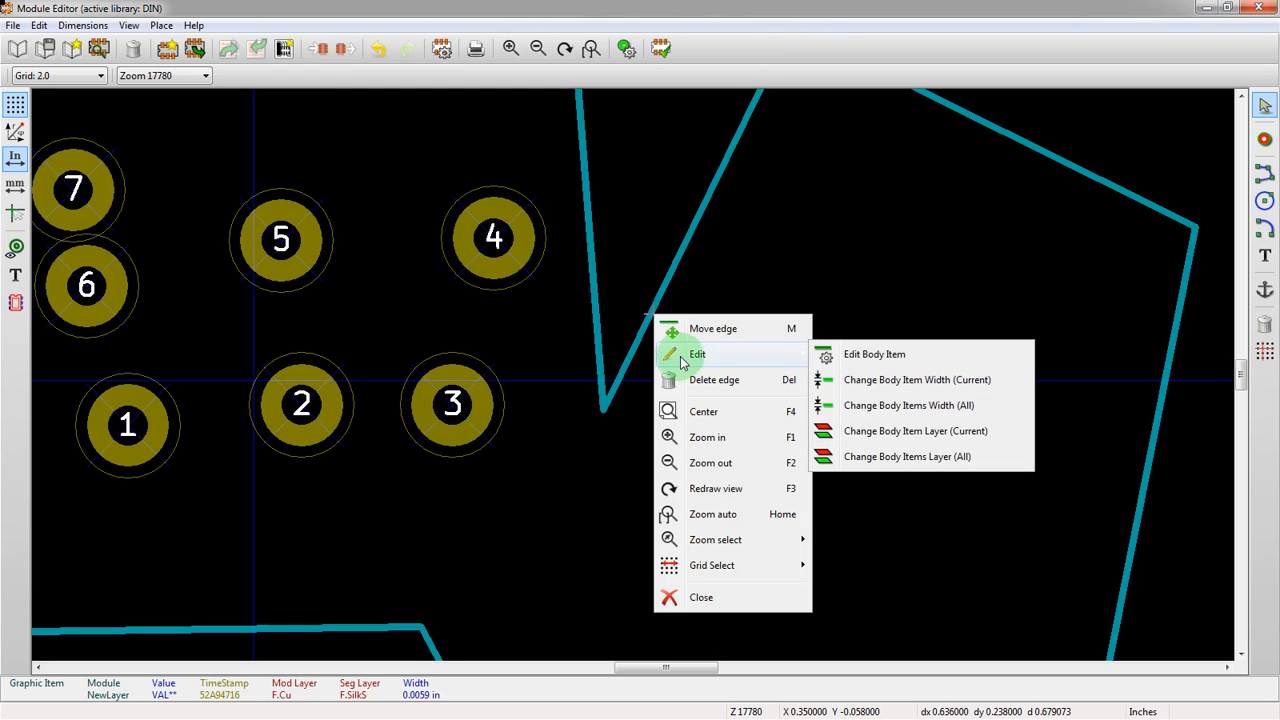
{"action": "mouse_move", "coordinate": [792, 360]}
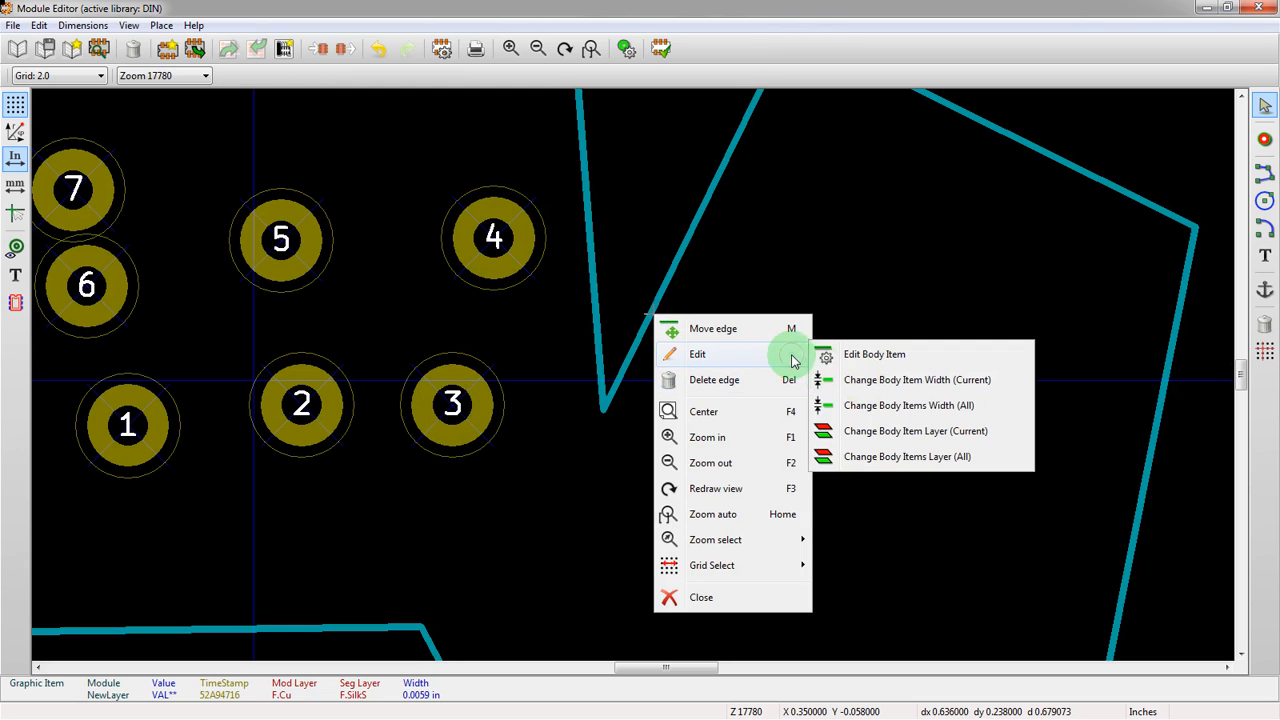
{"action": "mouse_move", "coordinate": [860, 387]}
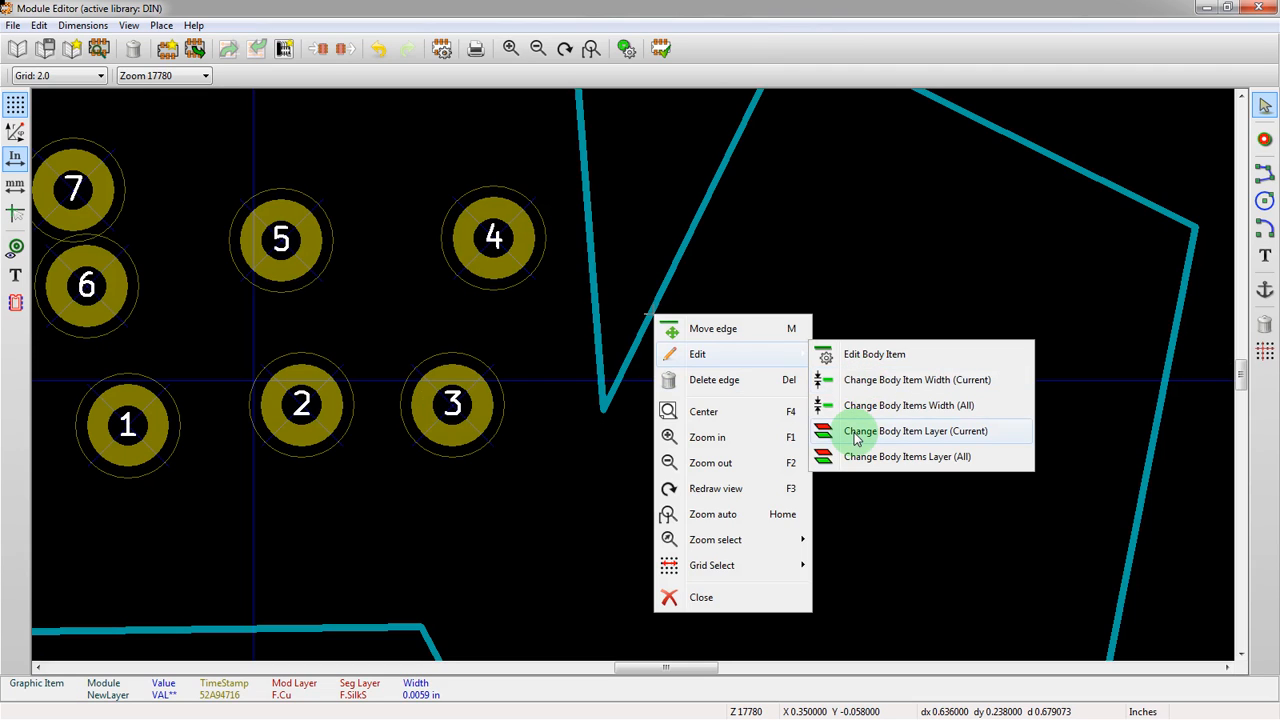
{"action": "left_click", "coordinate": [915, 430]}
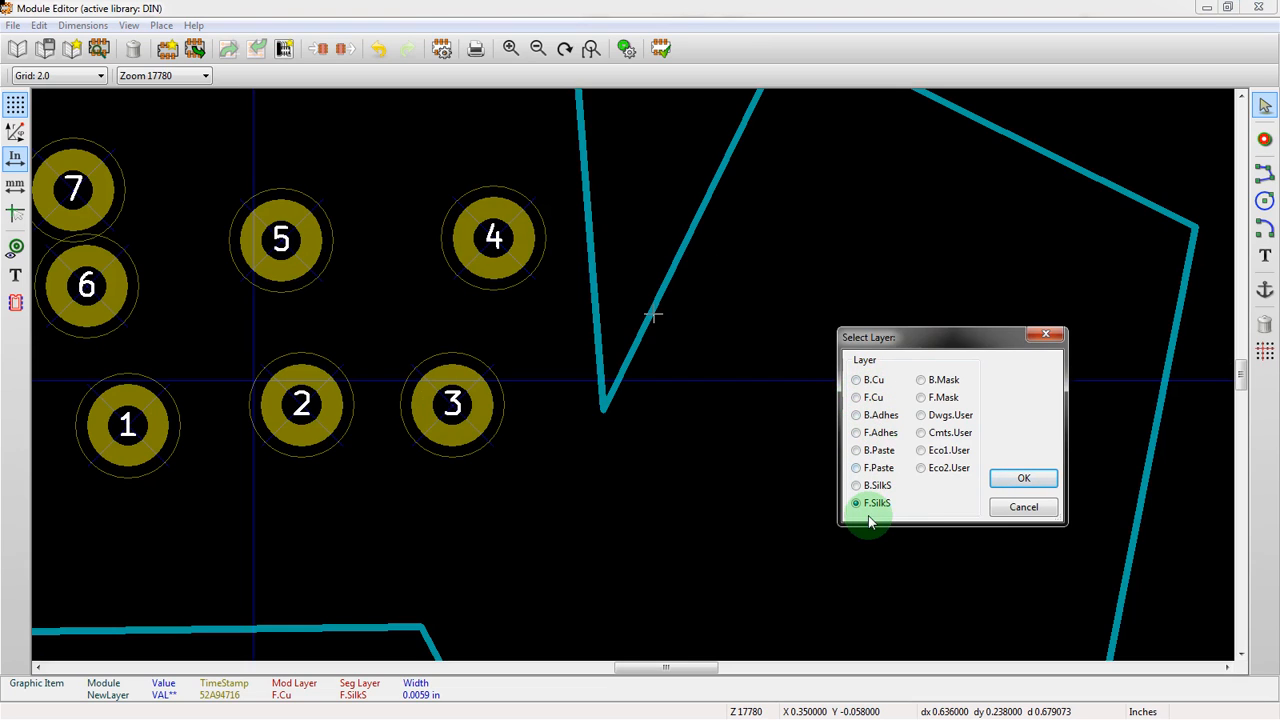
{"action": "mouse_move", "coordinate": [862, 530]}
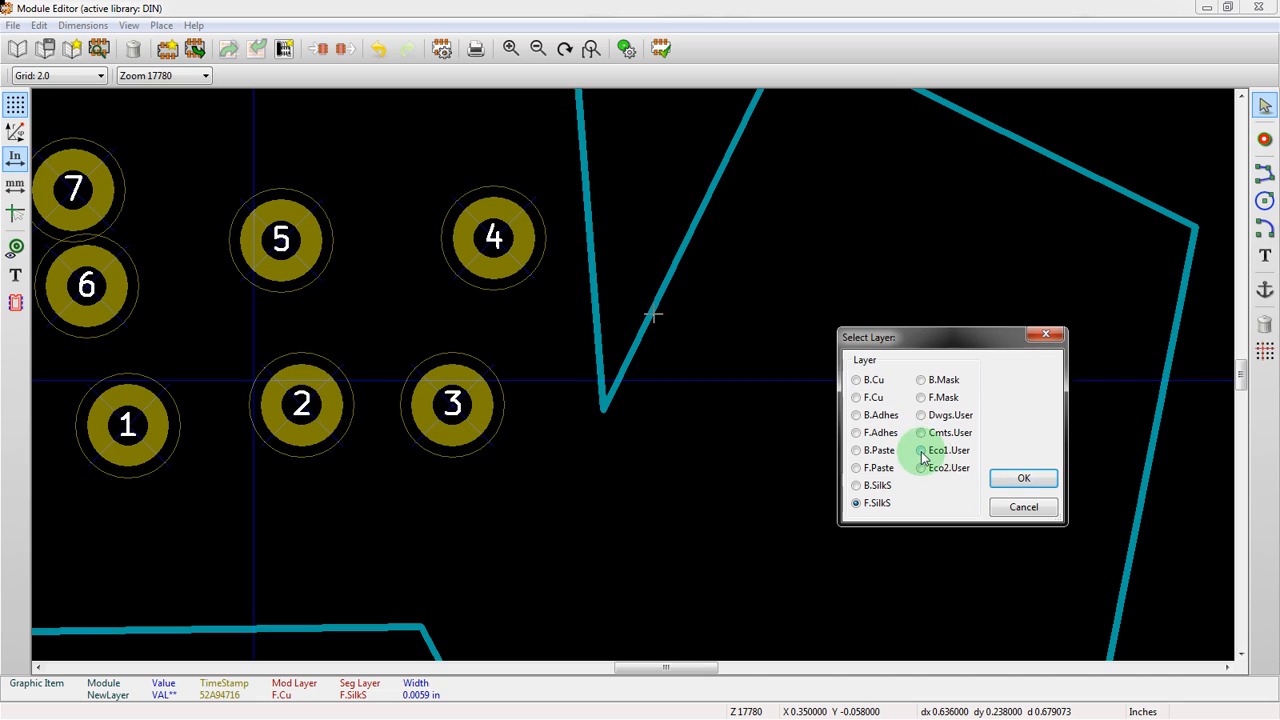
{"action": "left_click", "coordinate": [856, 503]}
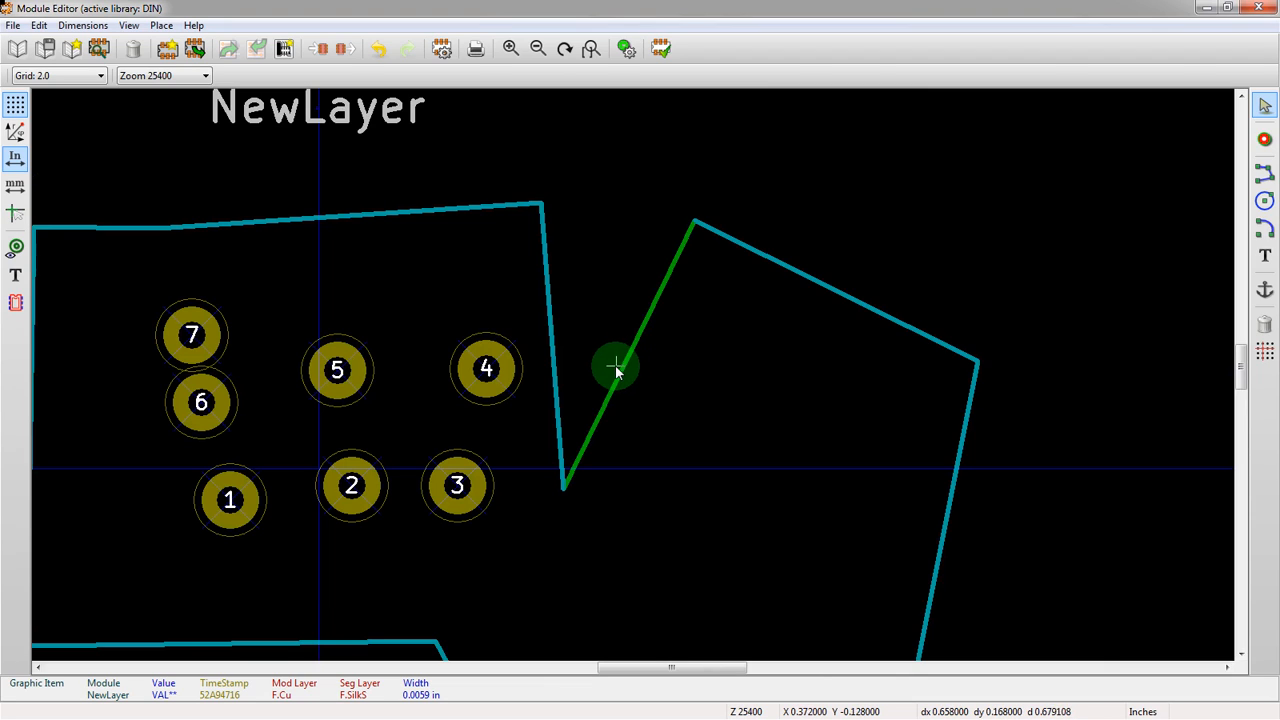
{"action": "mouse_move", "coordinate": [640, 347]}
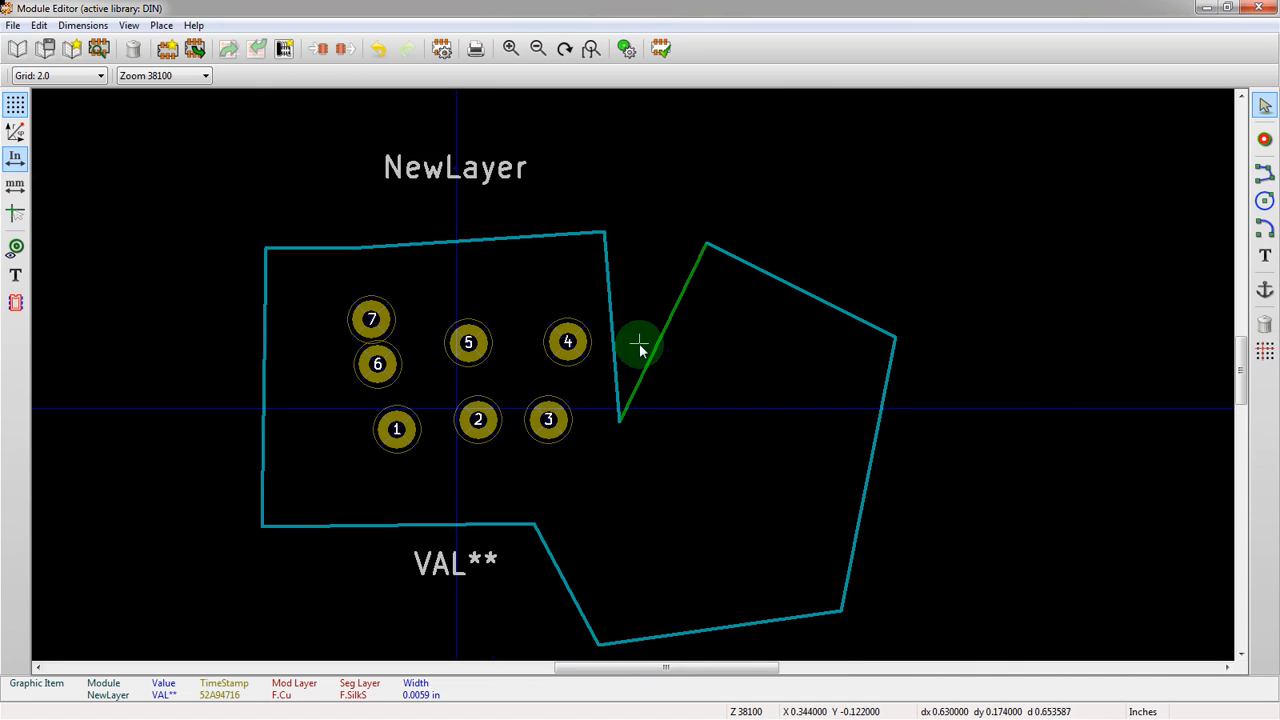
{"action": "mouse_move", "coordinate": [655, 352]}
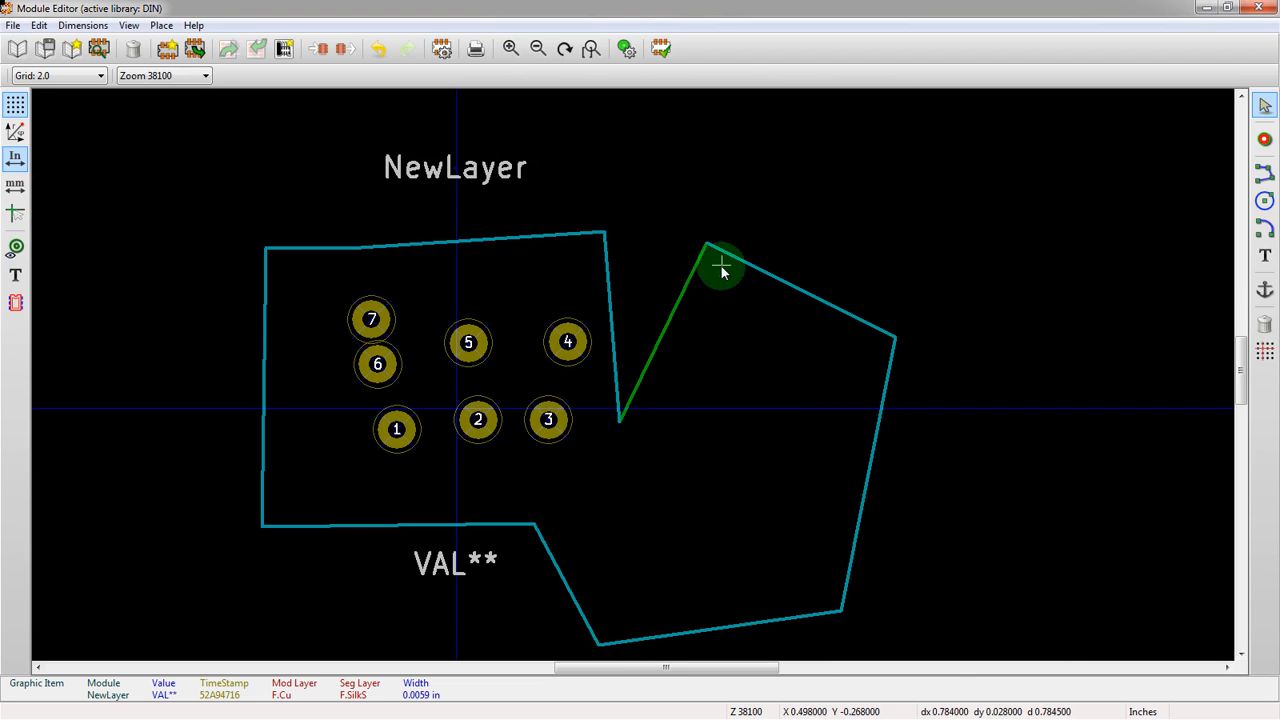
{"action": "left_click_drag", "start_coordinate": [722, 270], "coordinate": [665, 330]}
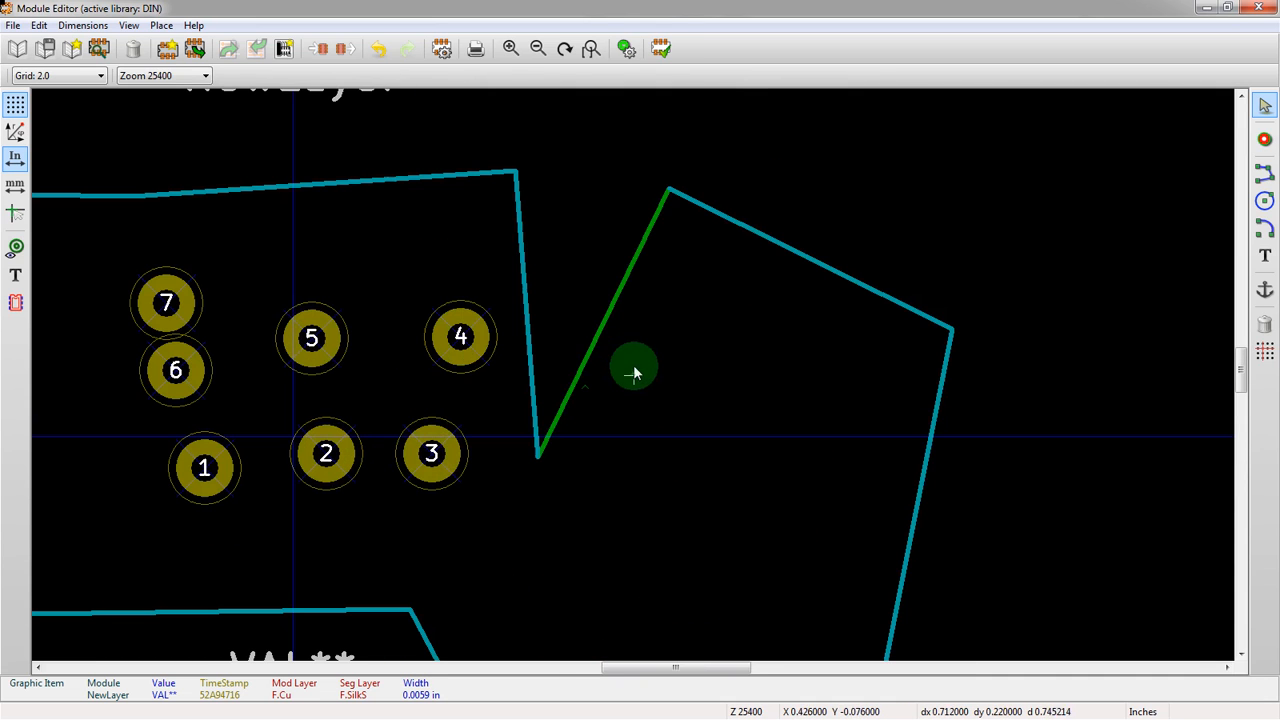
Step: Move every outline edge to Eco1.User with Change Body Items Layer (All)
{"action": "right_click", "coordinate": [633, 373]}
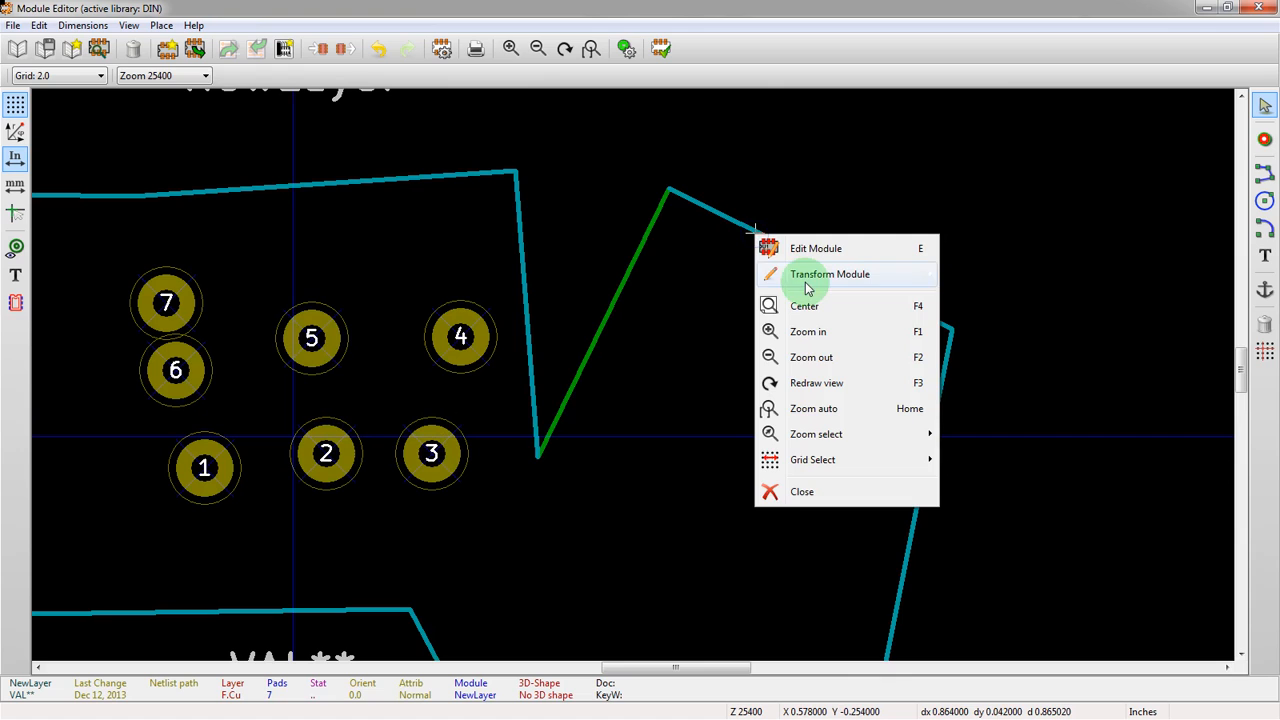
{"action": "key", "text": "Escape"}
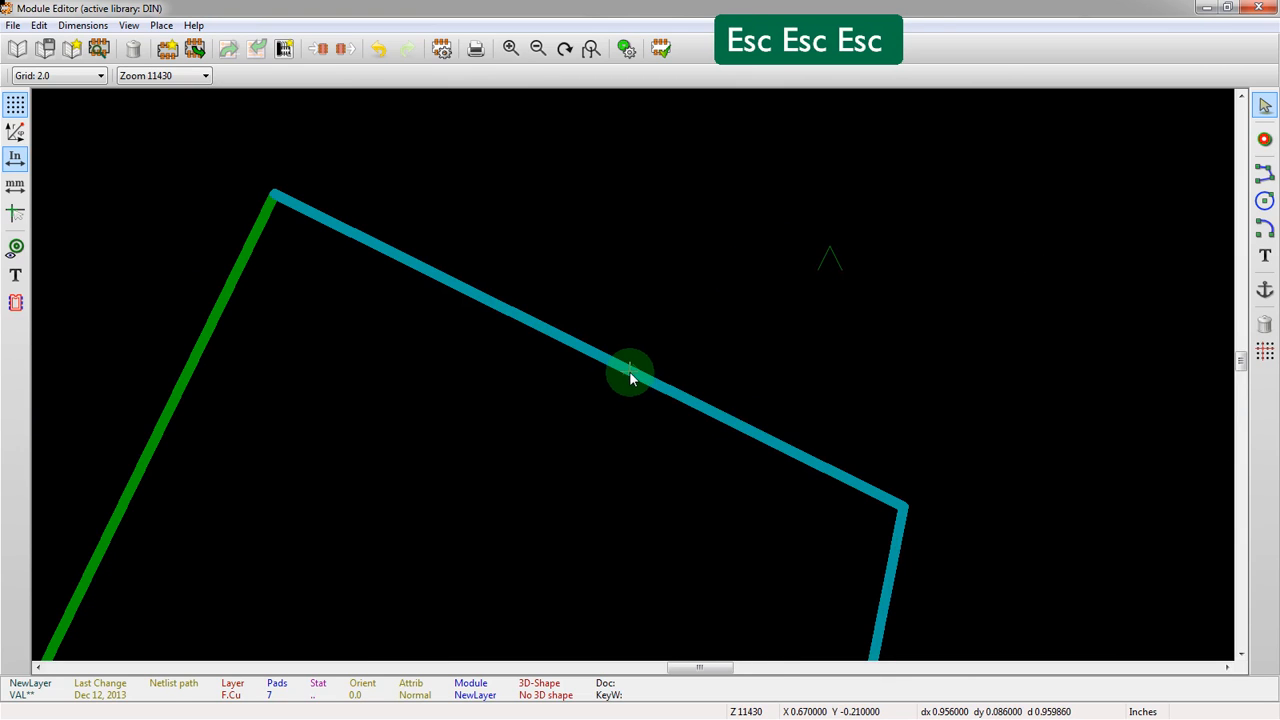
{"action": "right_click", "coordinate": [630, 375]}
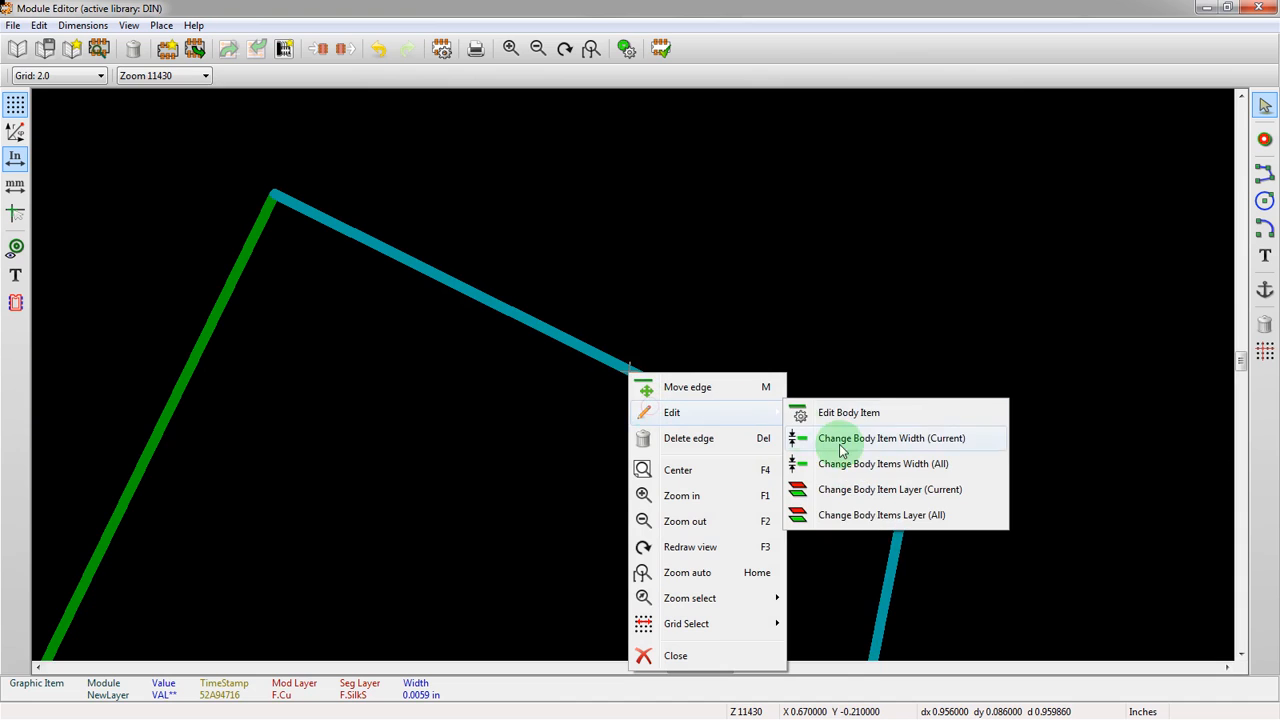
{"action": "left_click", "coordinate": [889, 489]}
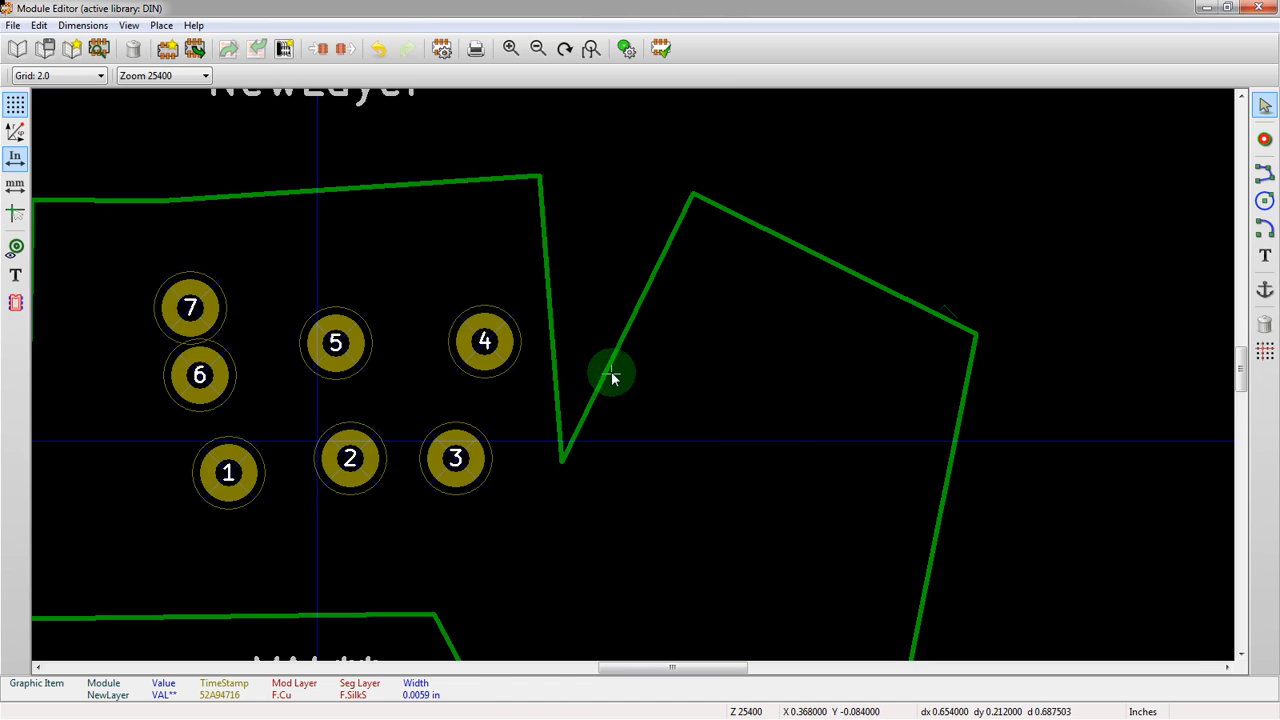
{"action": "right_click", "coordinate": [612, 378]}
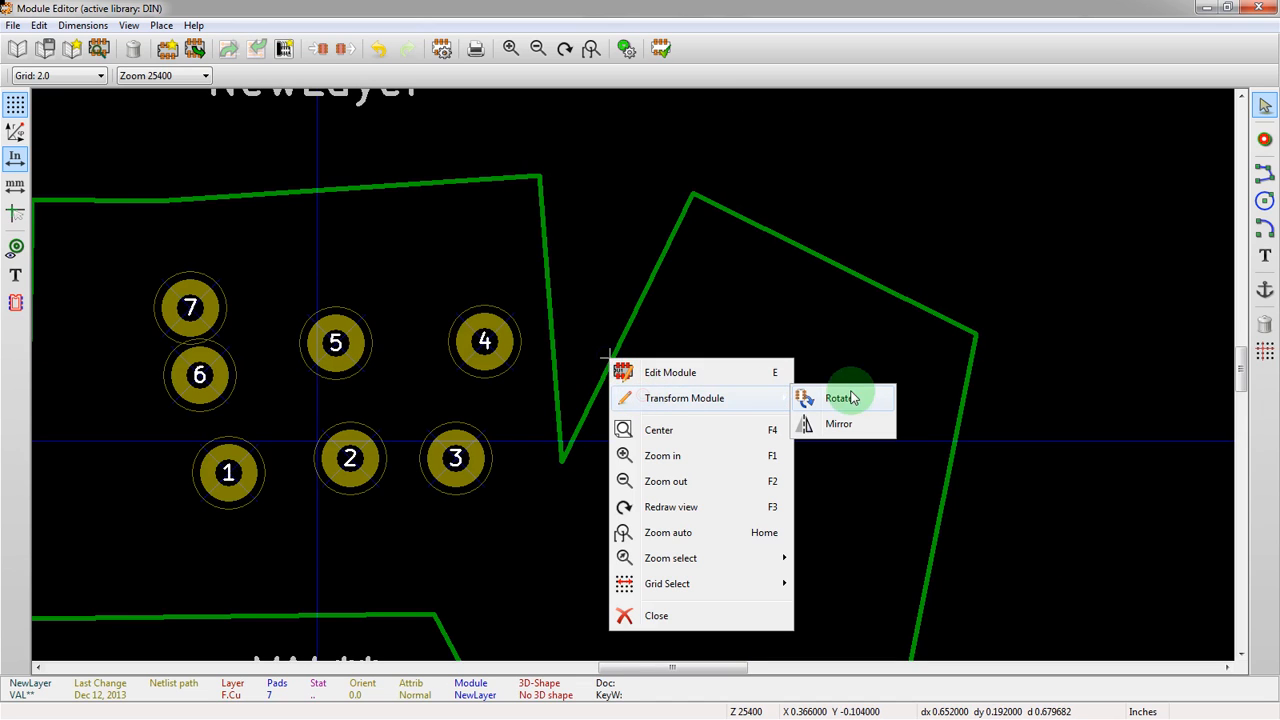
{"action": "key", "text": "Escape"}
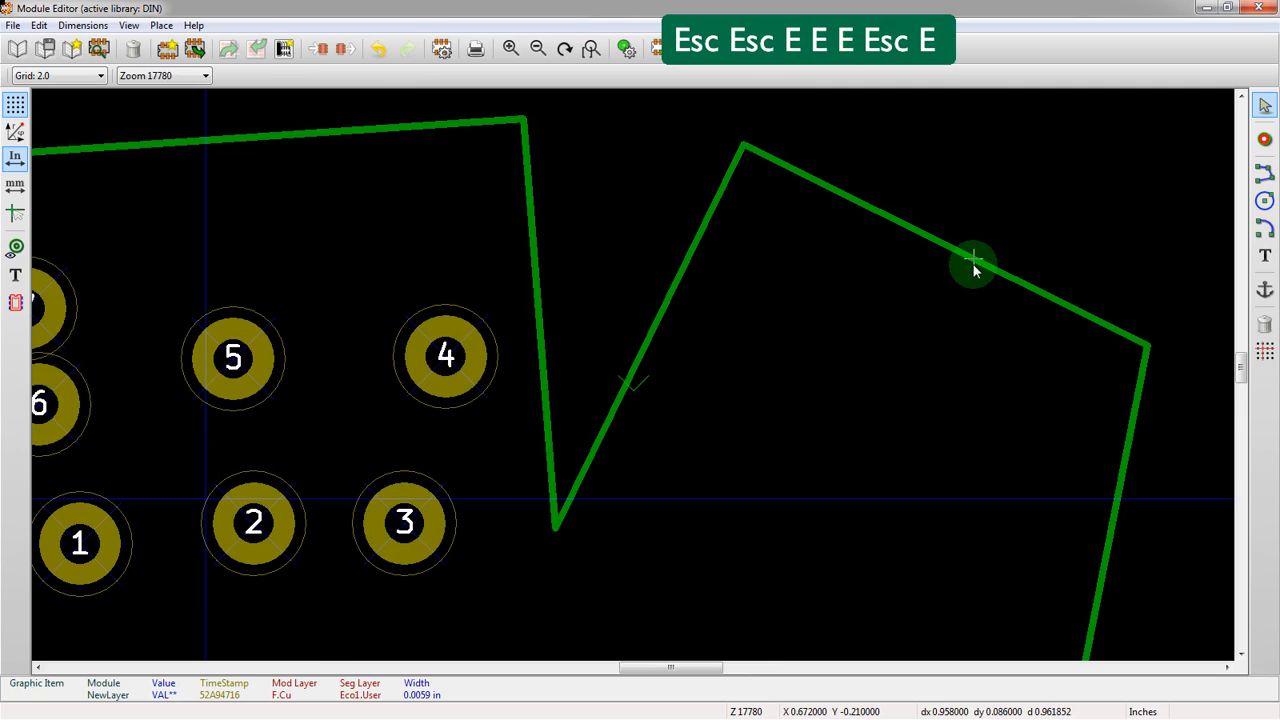
{"action": "right_click", "coordinate": [975, 265]}
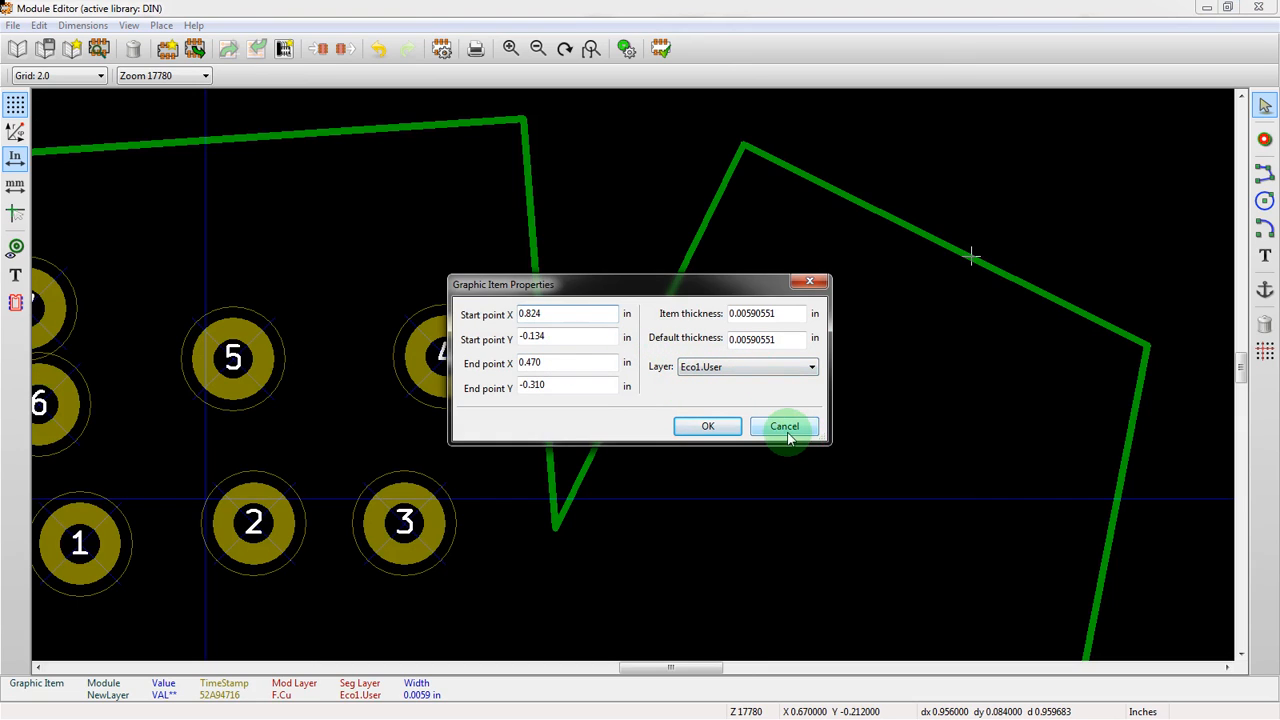
{"action": "left_click", "coordinate": [784, 426]}
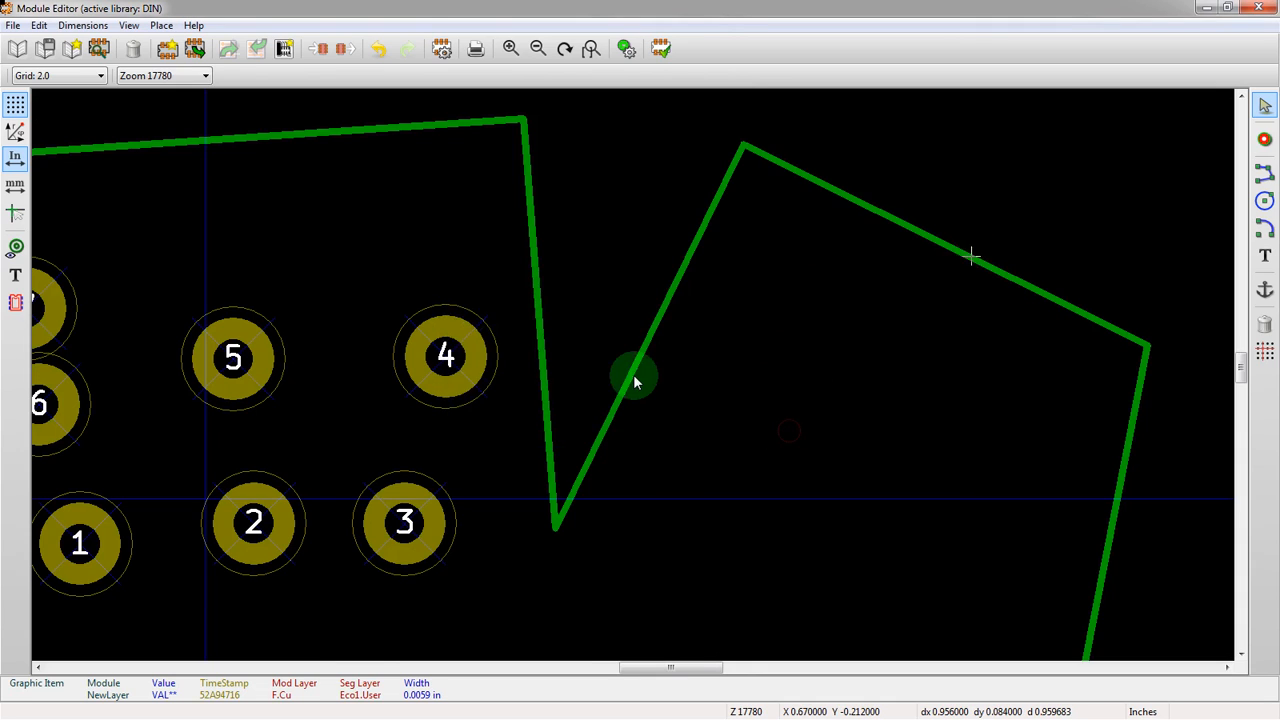
{"action": "right_click", "coordinate": [635, 380]}
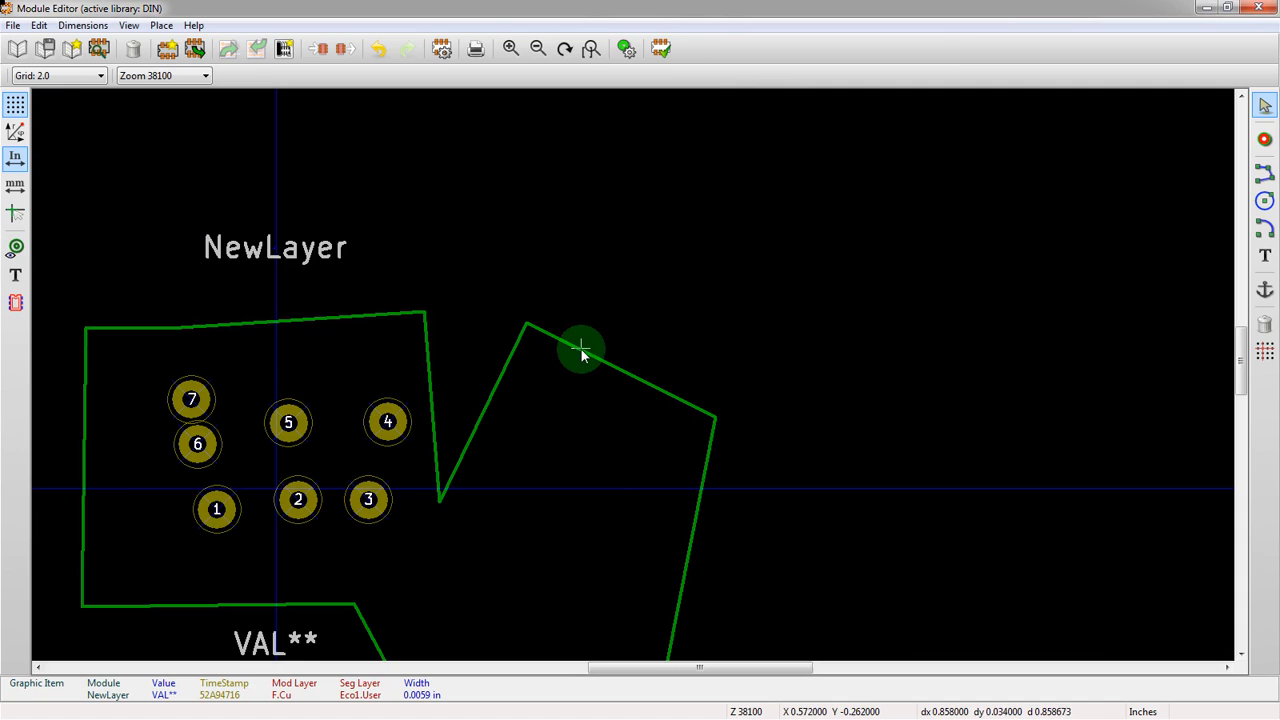
{"action": "right_click", "coordinate": [583, 350]}
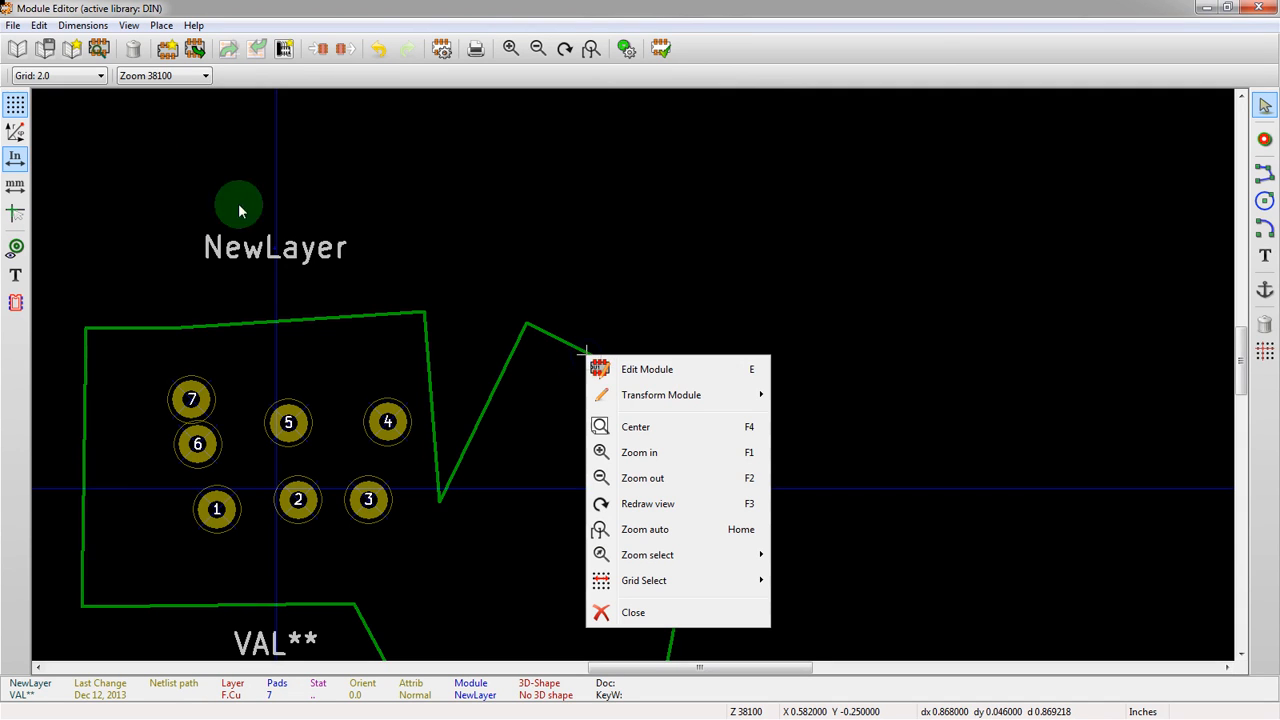